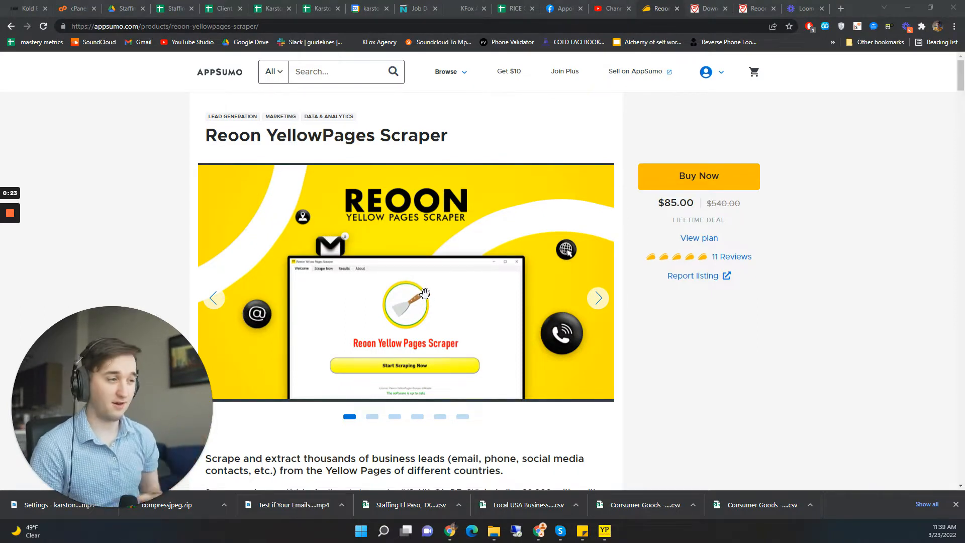
pyautogui.moveTo(517, 198)
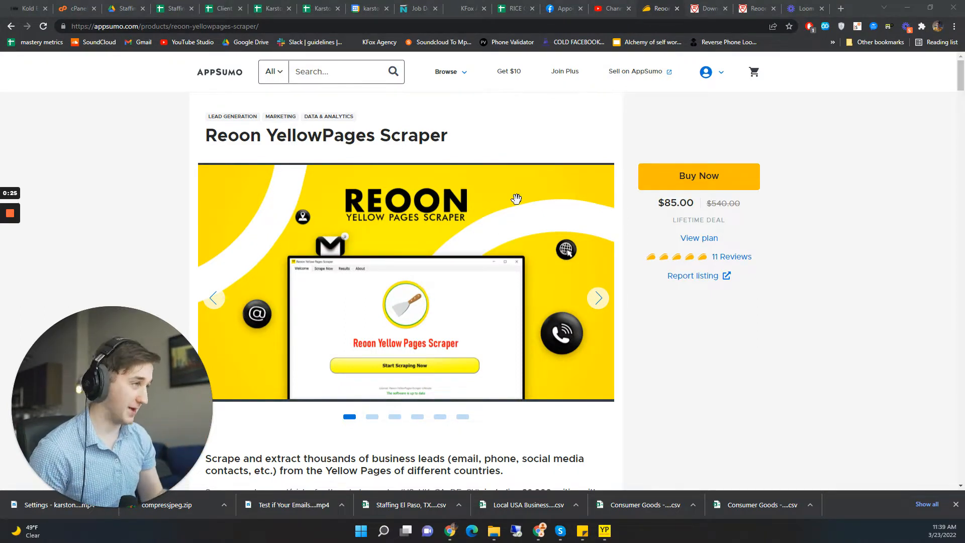
pyautogui.moveTo(865, 5)
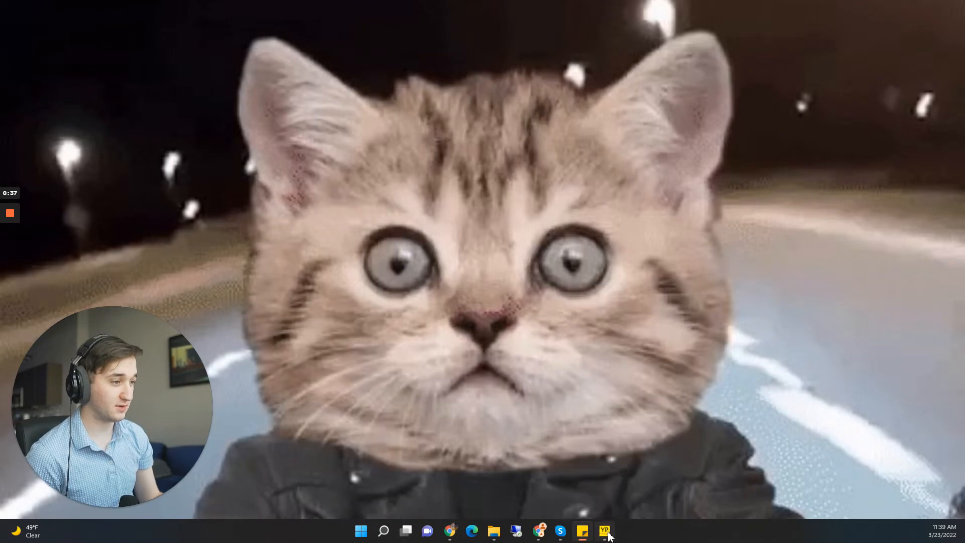
# Bring up the scraper window and choose Yellowpages.com (USA) from the Select Site list
pyautogui.click(603, 530)
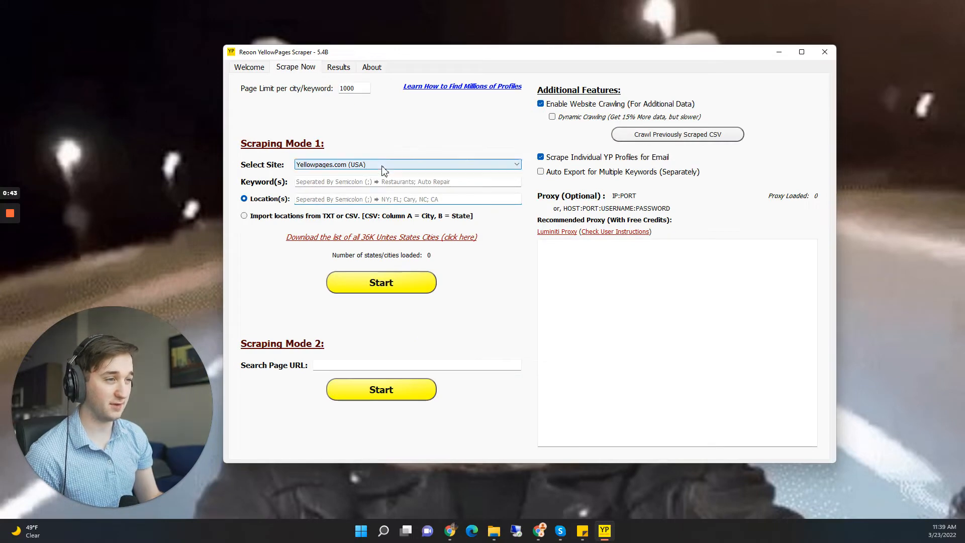
pyautogui.click(516, 165)
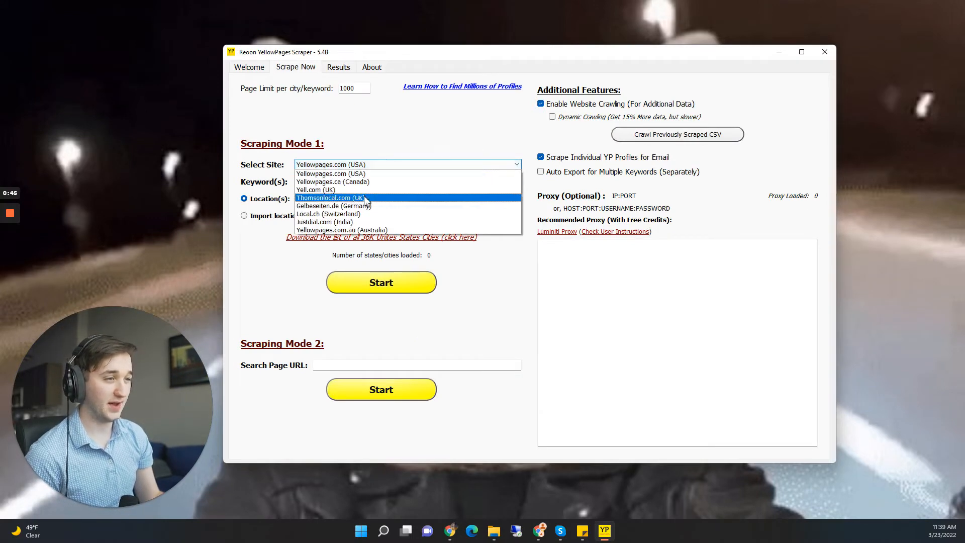
pyautogui.moveTo(379, 190)
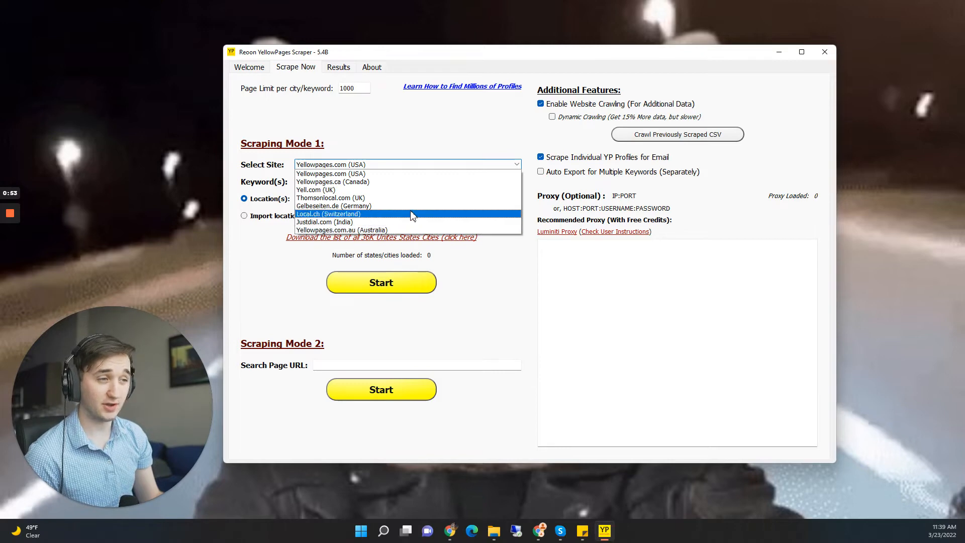
pyautogui.moveTo(418, 178)
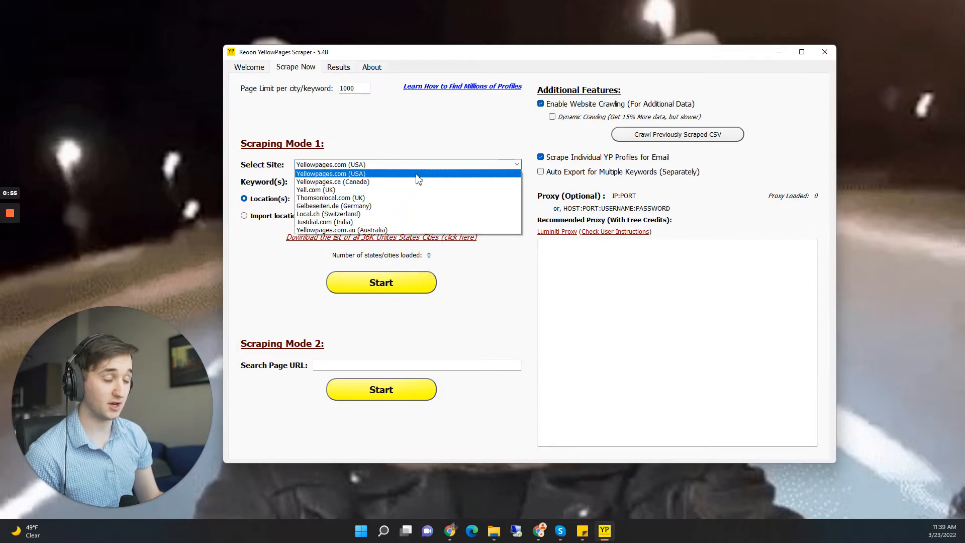
pyautogui.click(331, 173)
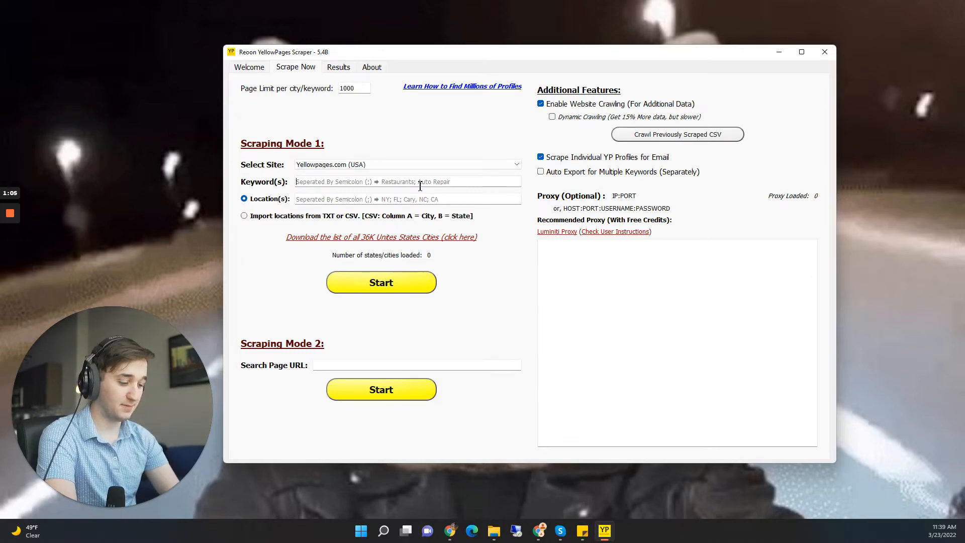
# Enter keyword 'Dog Trainer' and location 'Miami, FL', then start Scraping Mode 1
pyautogui.write('Dog Trainer')
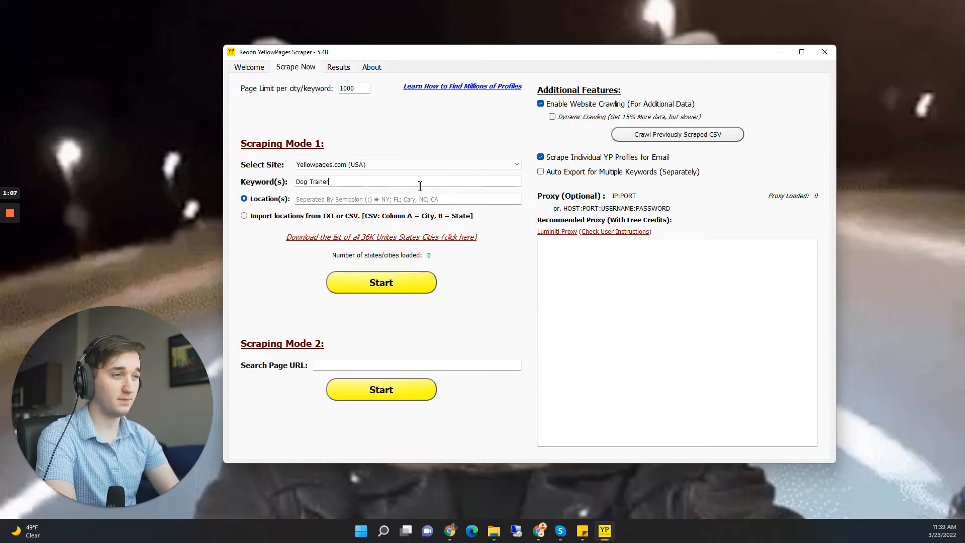
pyautogui.write('M')
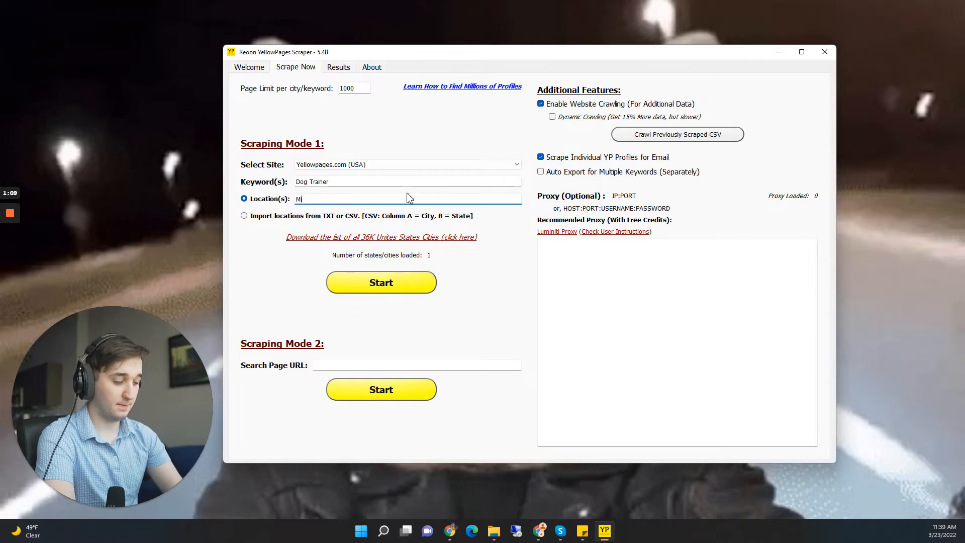
pyautogui.write('iami, FL')
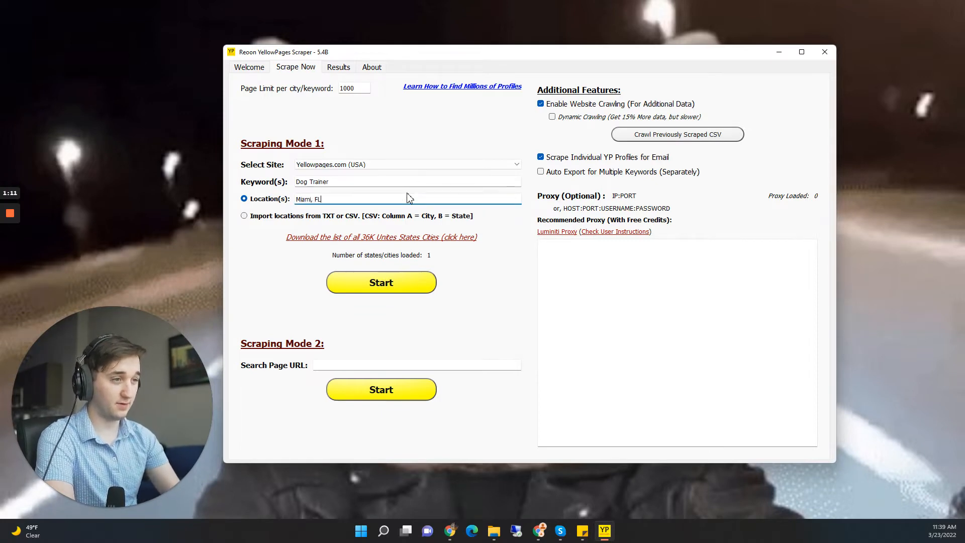
pyautogui.click(381, 282)
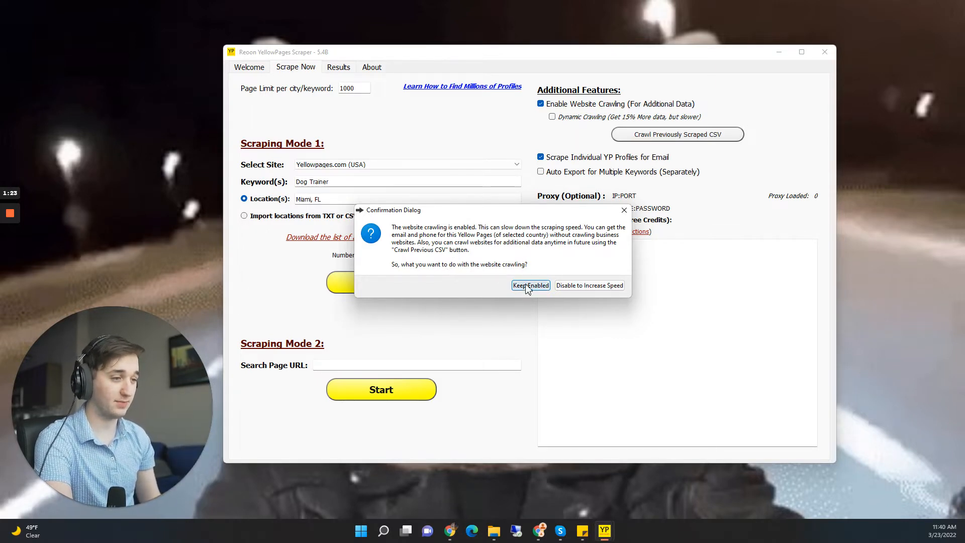
pyautogui.moveTo(313, 333)
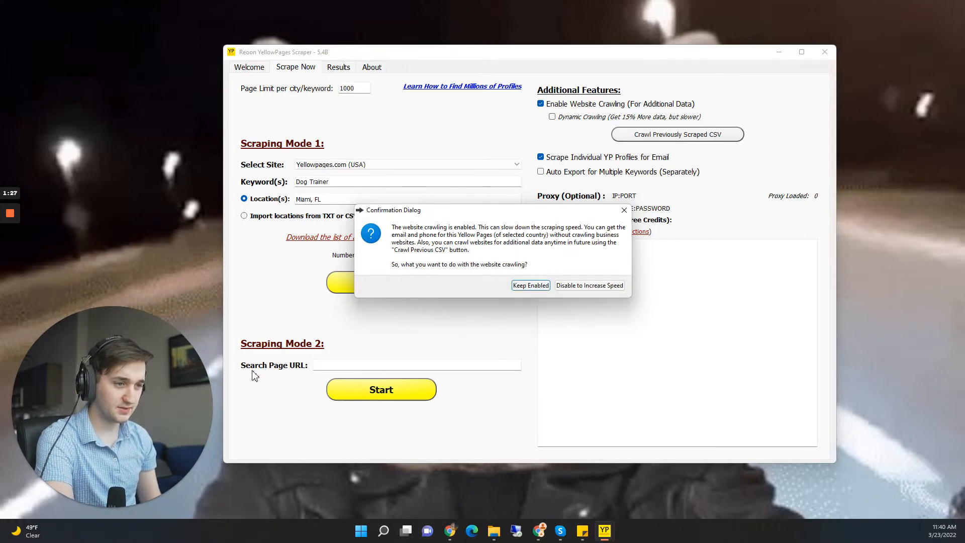
pyautogui.moveTo(530, 285)
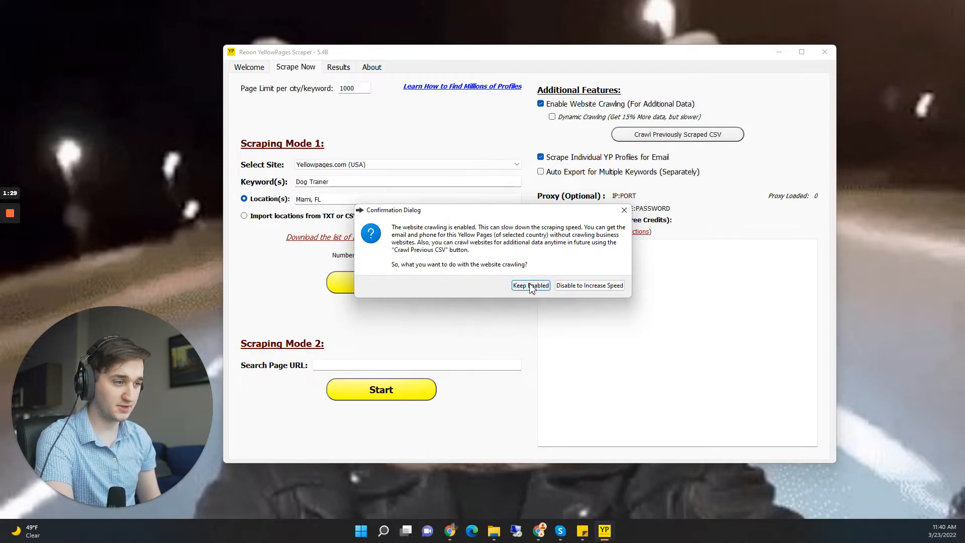
# Keep website crawling enabled so the Miami dog trainer scrape begins
pyautogui.click(530, 285)
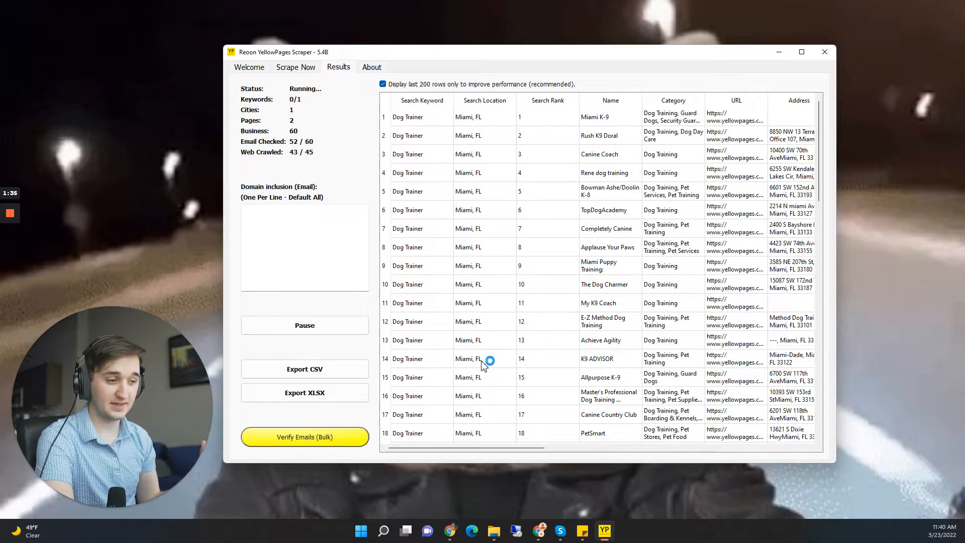
pyautogui.moveTo(520, 492)
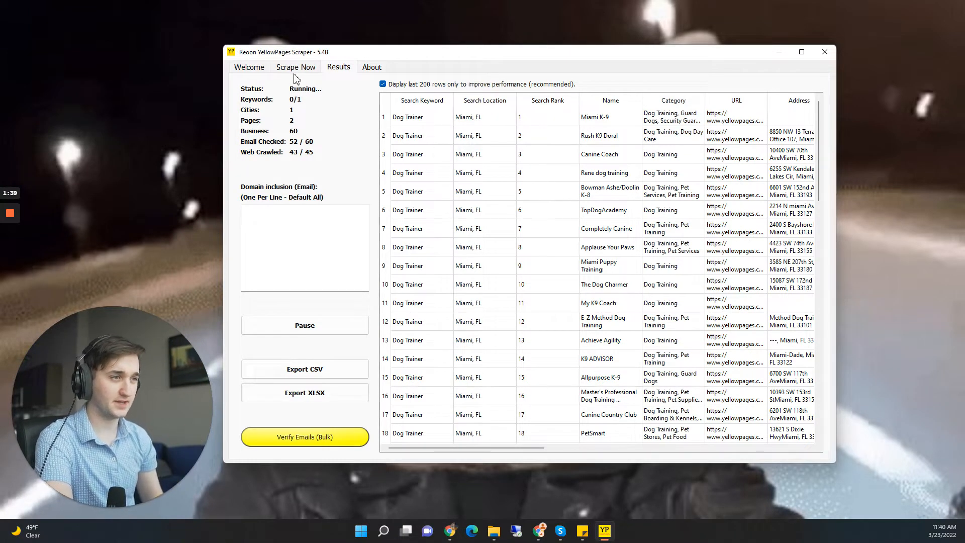
pyautogui.moveTo(442, 272)
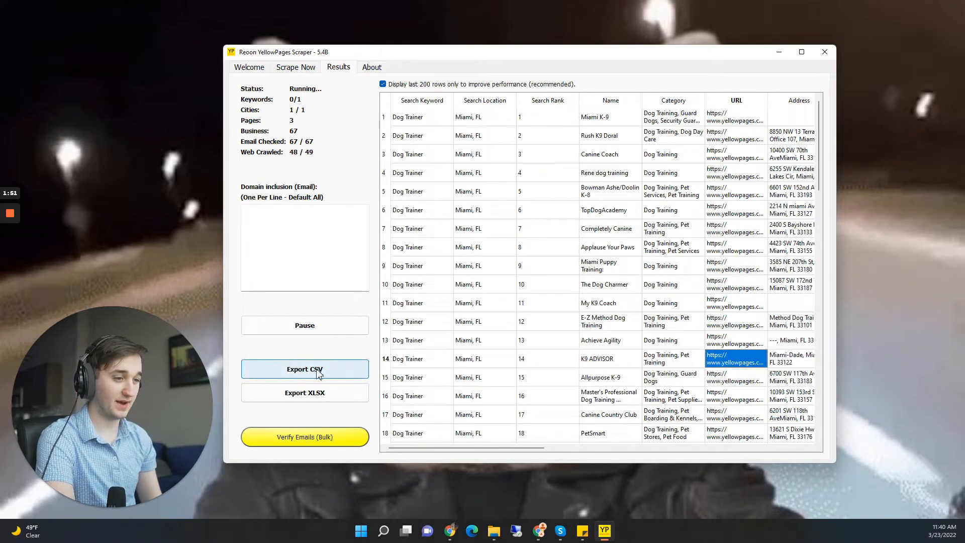
pyautogui.moveTo(305, 392)
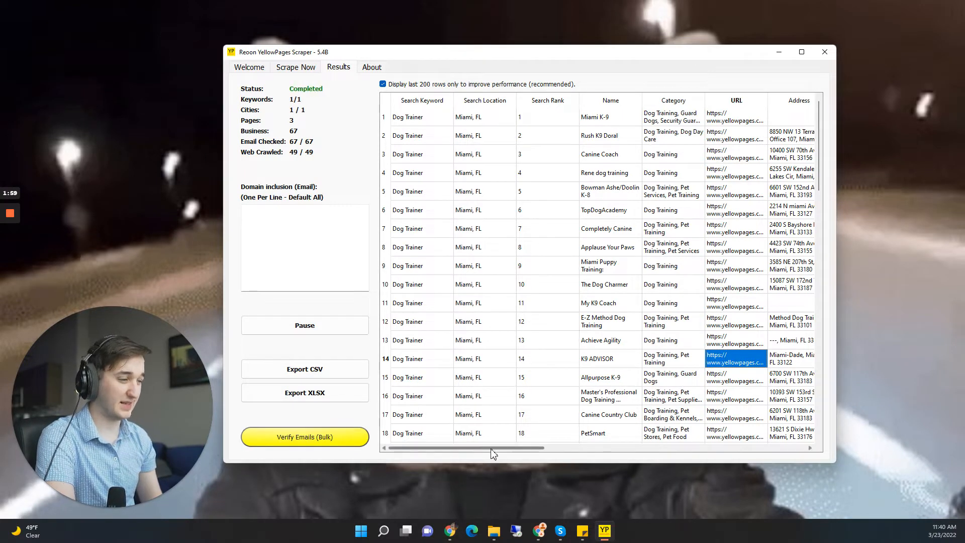
pyautogui.hscroll(3)
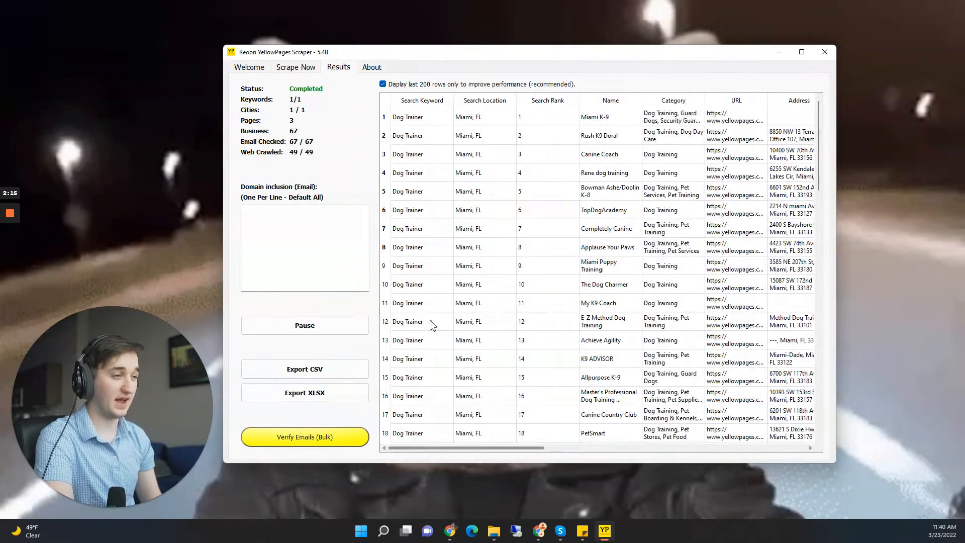
pyautogui.click(422, 100)
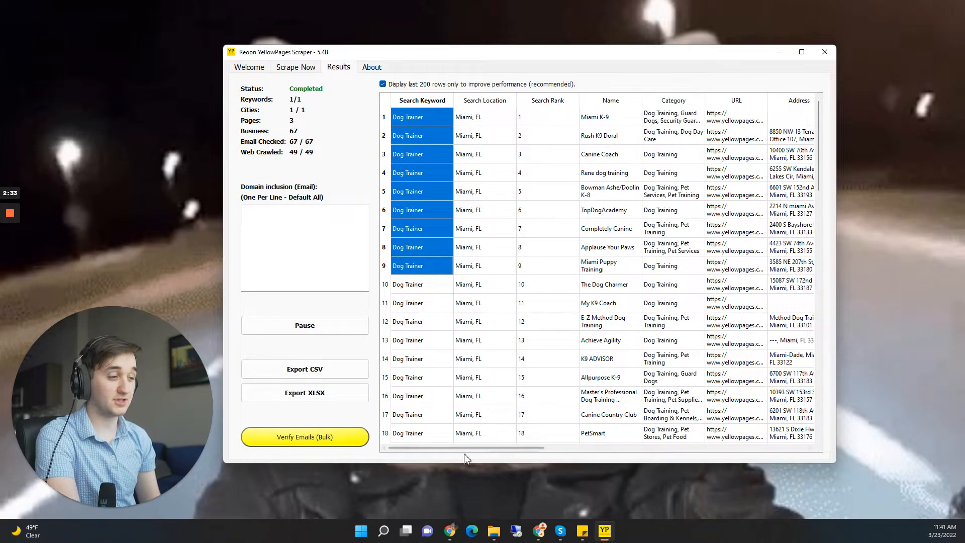
pyautogui.hscroll(3)
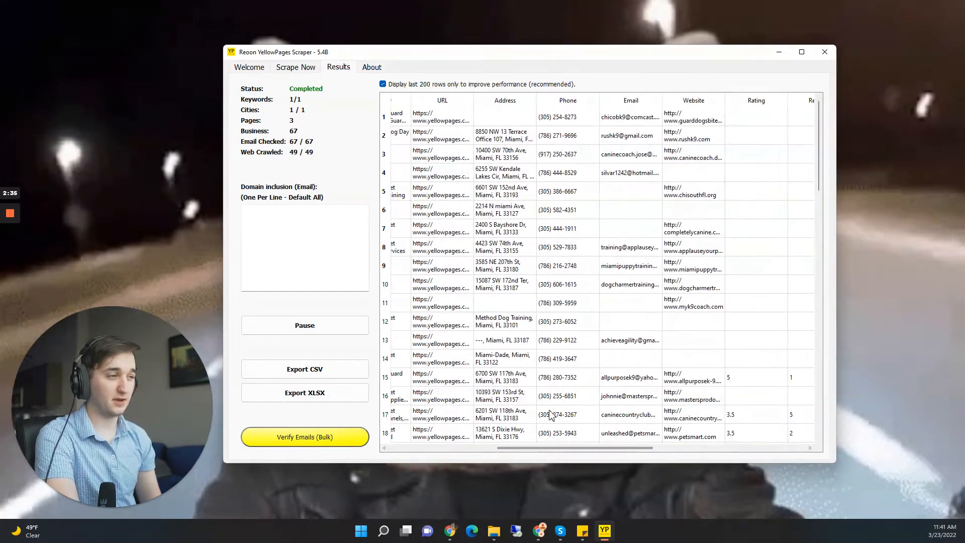
pyautogui.scroll(-3)
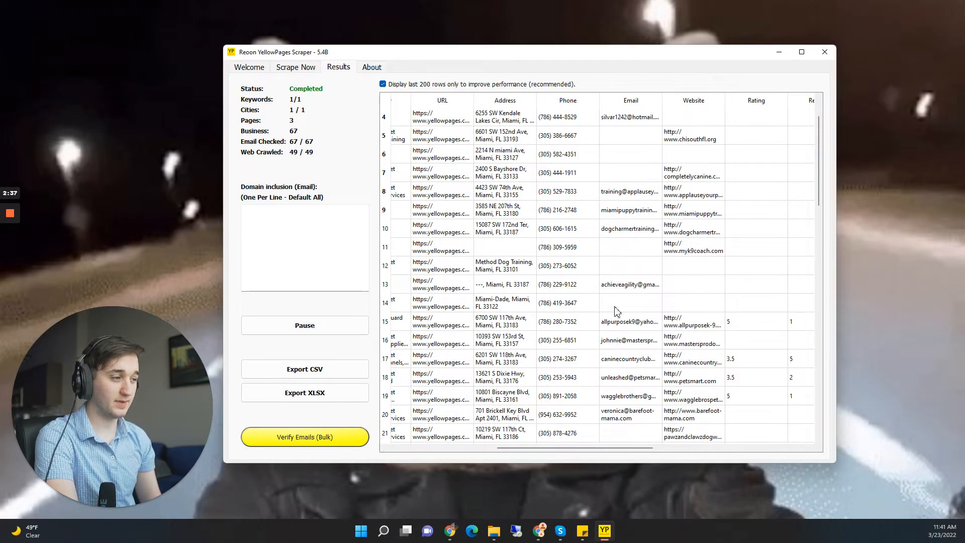
pyautogui.click(629, 340)
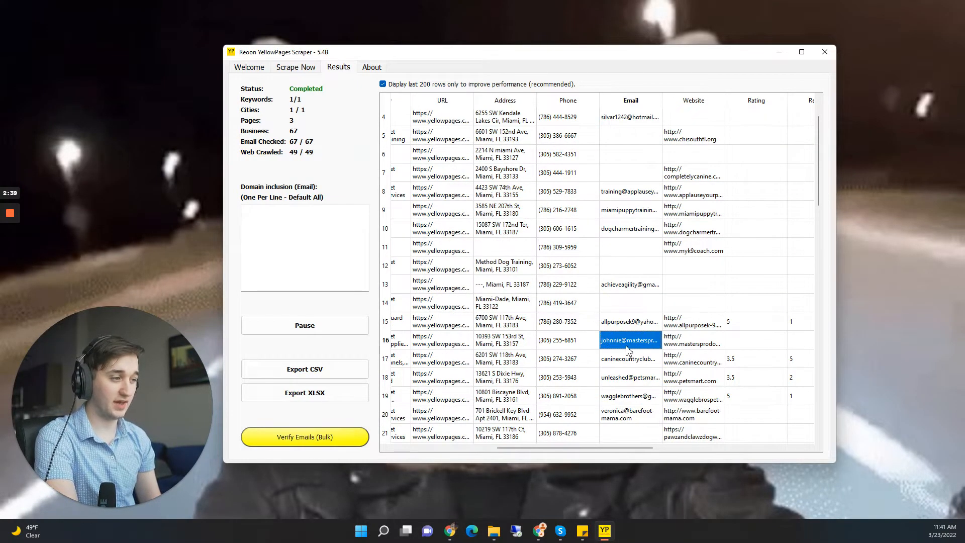
pyautogui.click(440, 340)
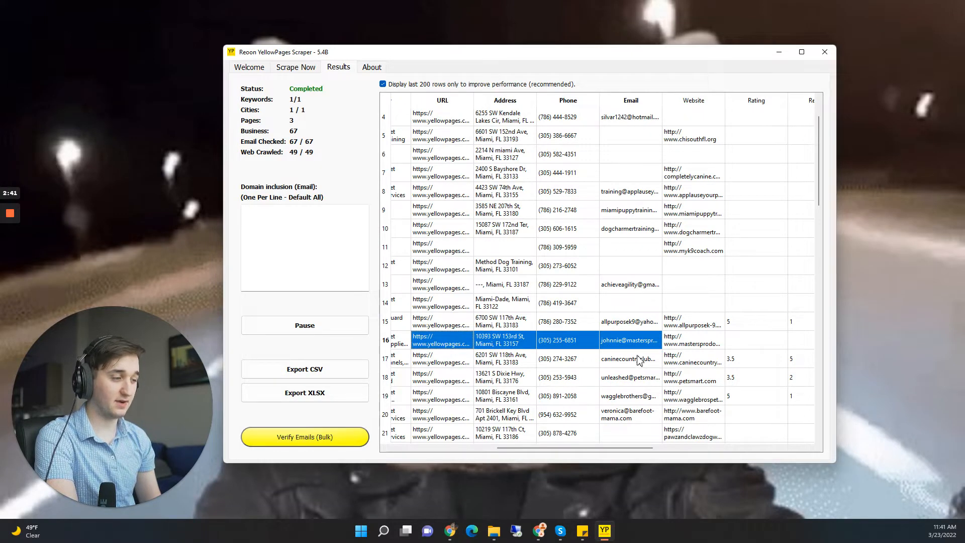
pyautogui.click(629, 191)
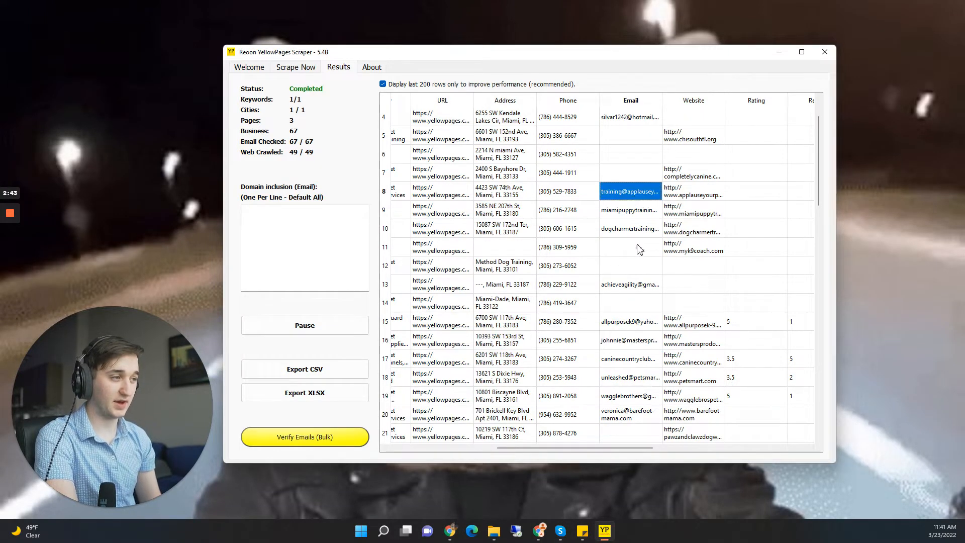
pyautogui.scroll(-3)
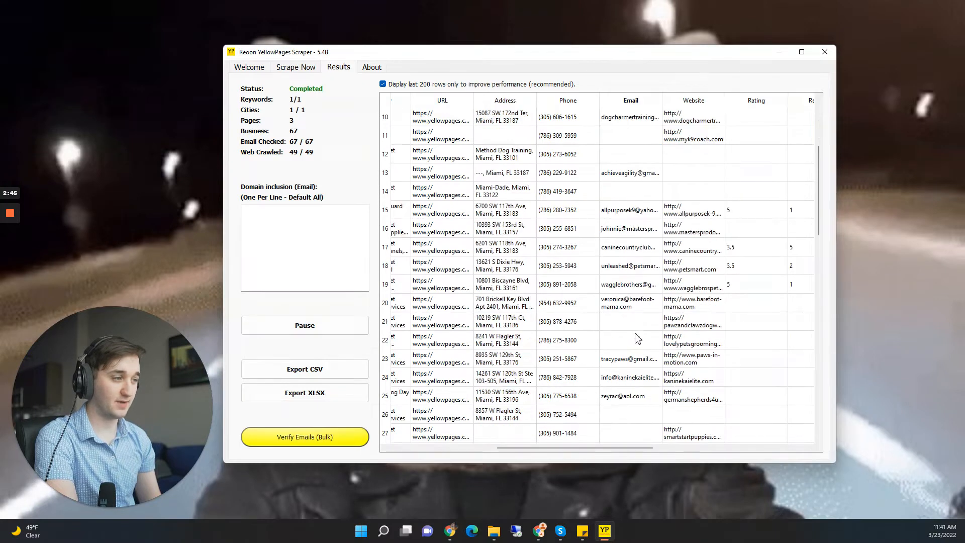
pyautogui.moveTo(624, 272)
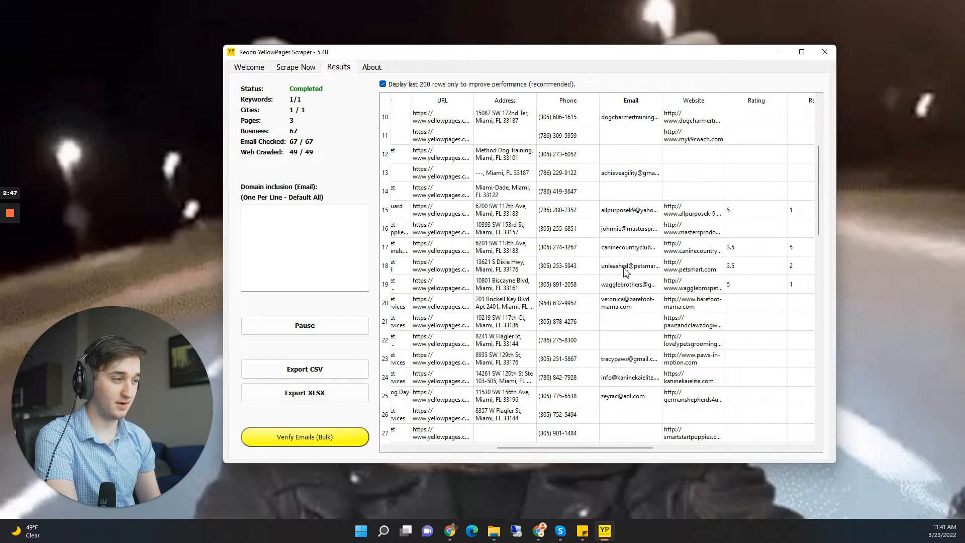
pyautogui.click(441, 265)
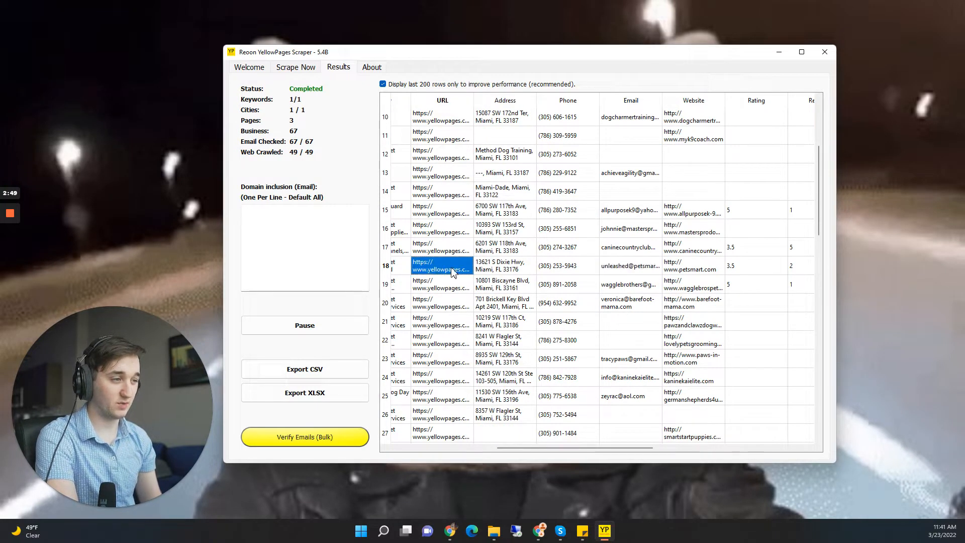
pyautogui.click(693, 266)
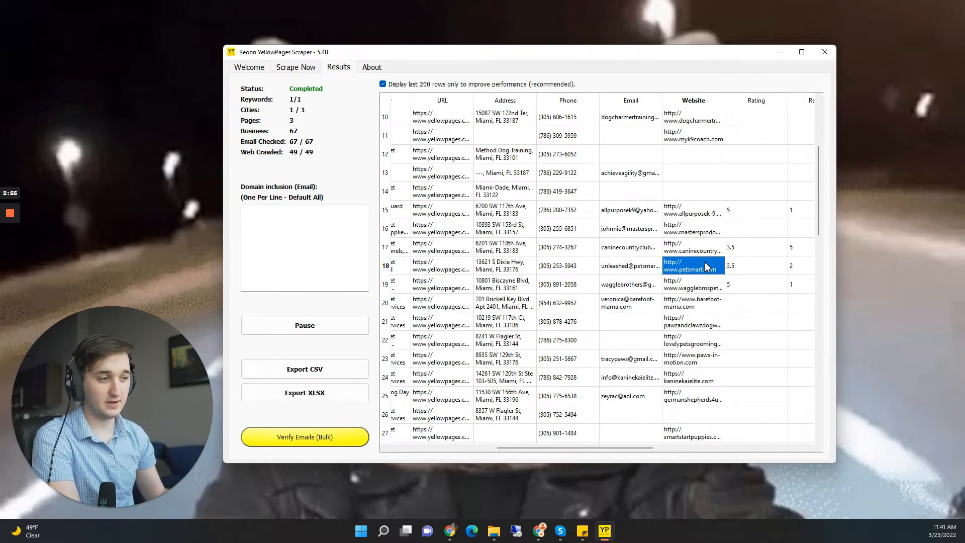
pyautogui.moveTo(600, 272)
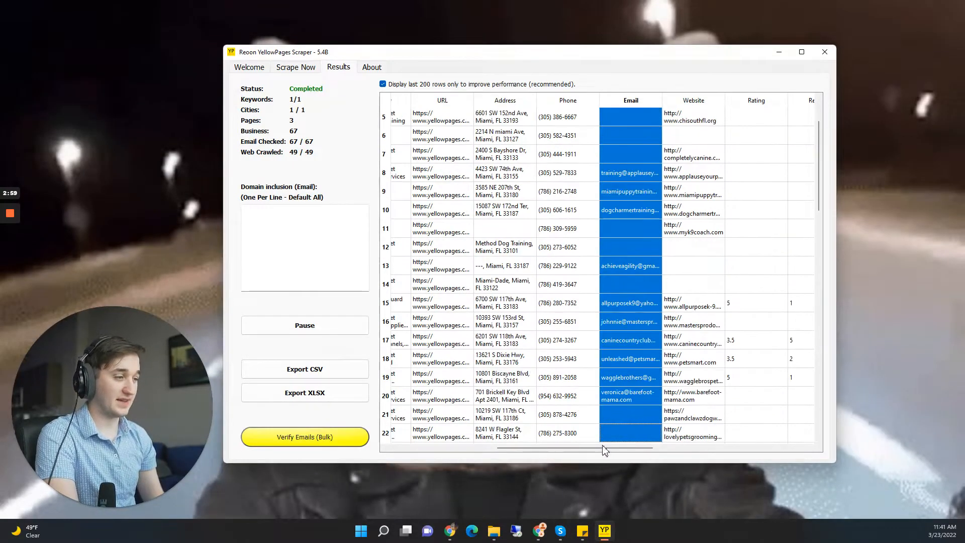
pyautogui.scroll(-3)
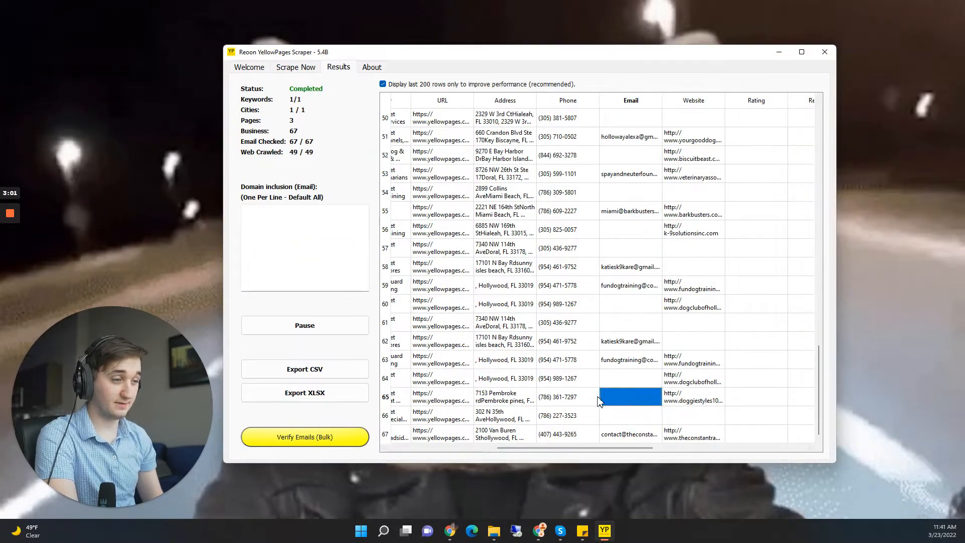
pyautogui.click(567, 100)
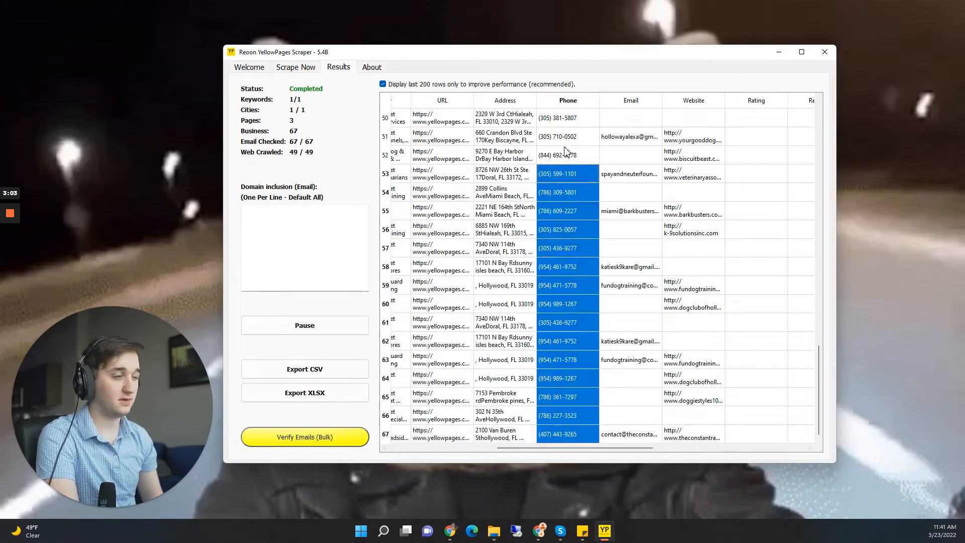
pyautogui.scroll(3)
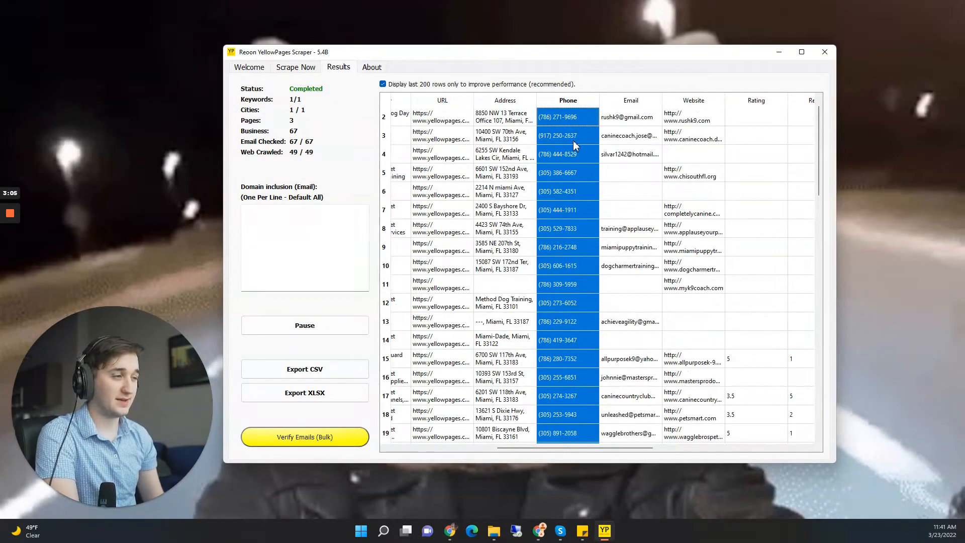
pyautogui.click(504, 136)
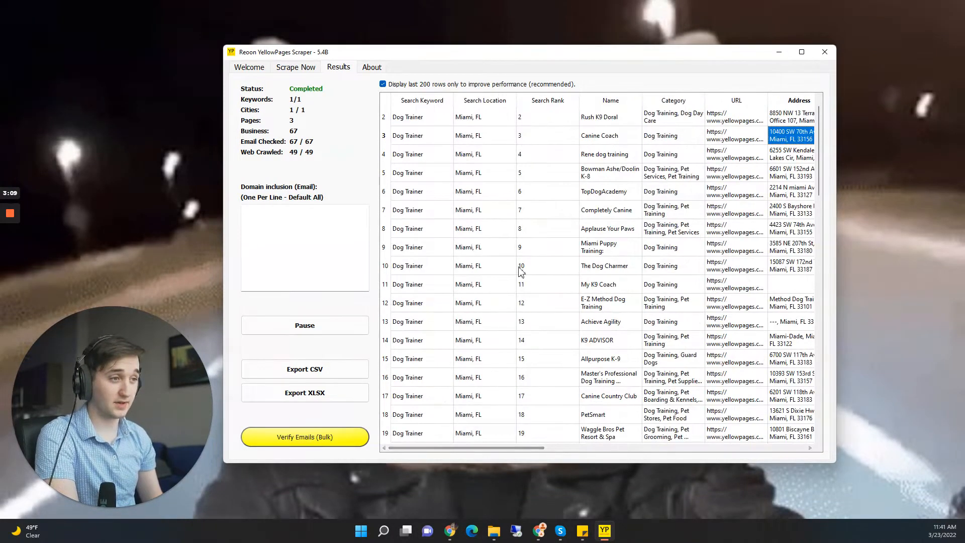
pyautogui.scroll(-3)
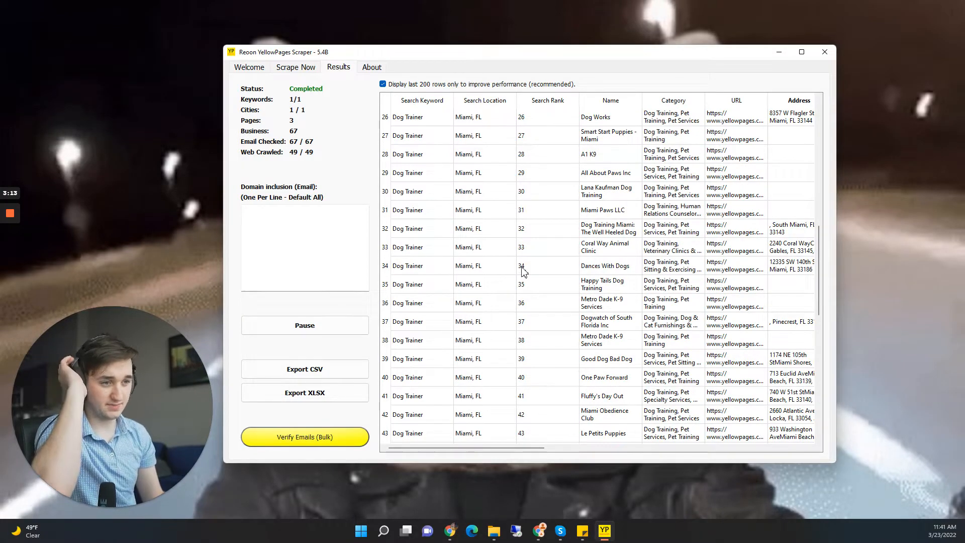
pyautogui.scroll(-3)
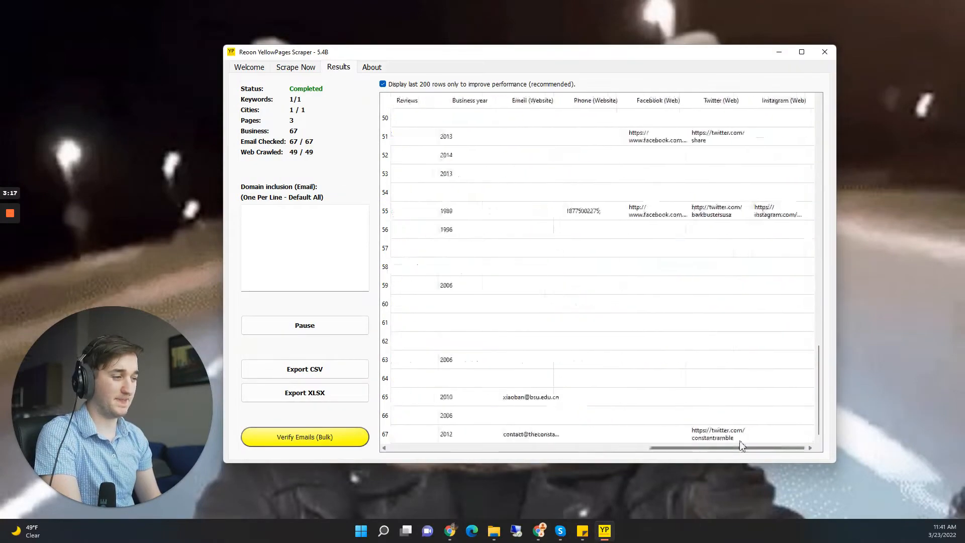
pyautogui.hscroll(-3)
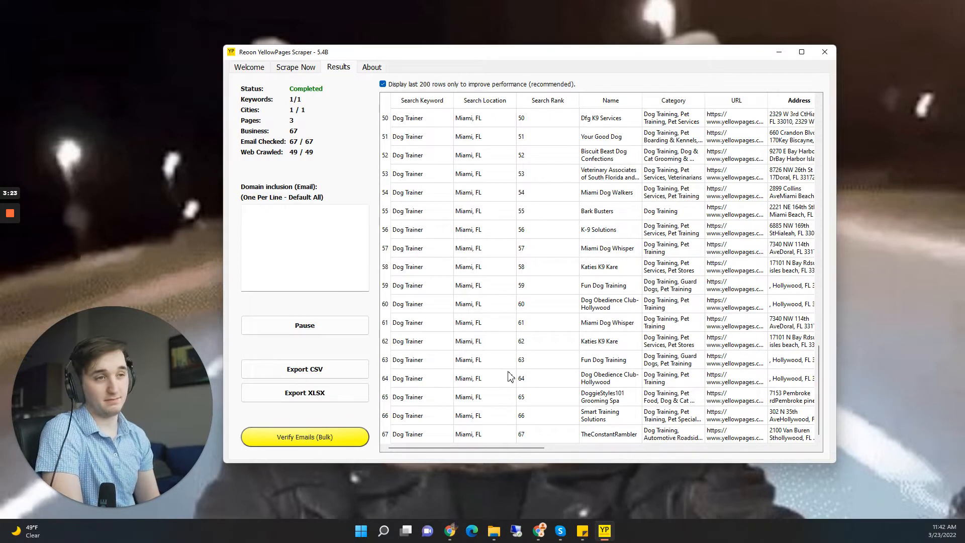
pyautogui.scroll(3)
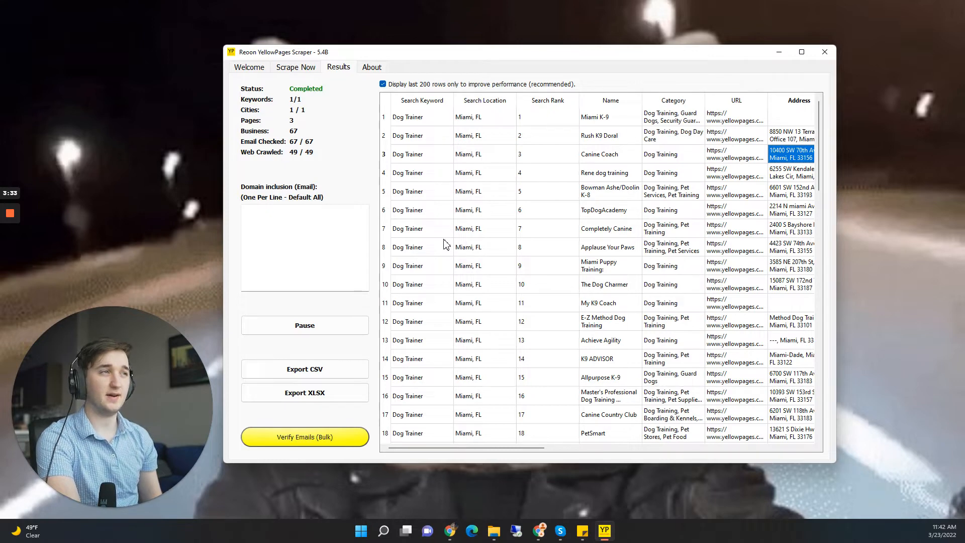
pyautogui.moveTo(354, 192)
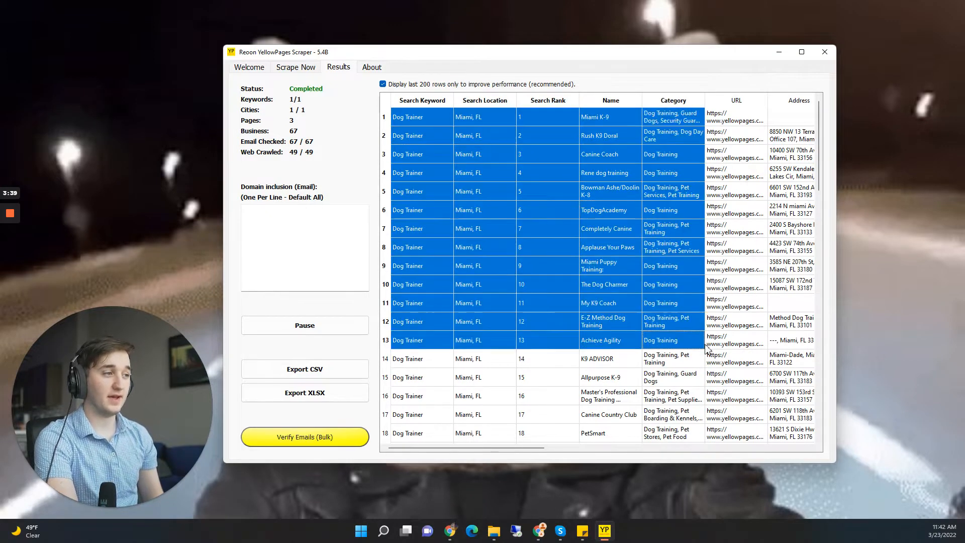
pyautogui.hscroll(3)
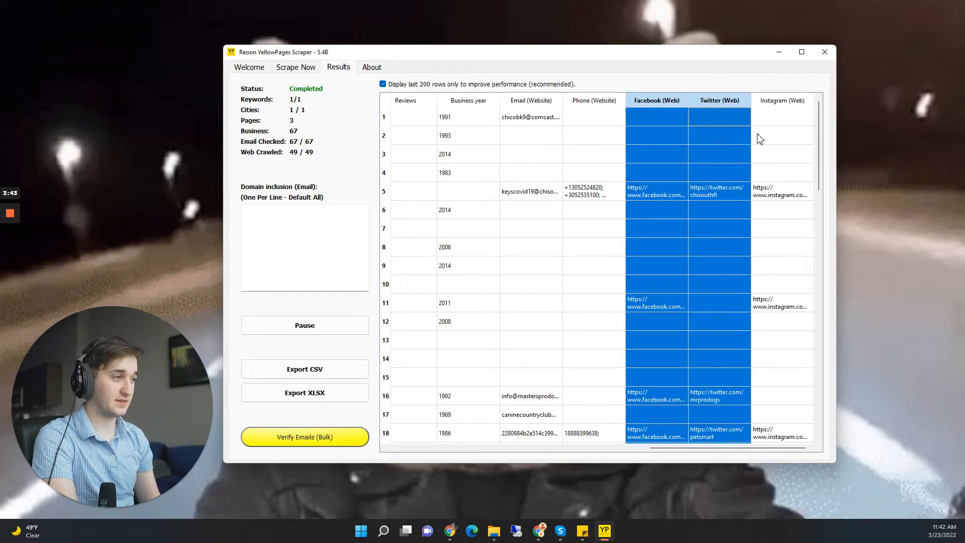
pyautogui.click(531, 163)
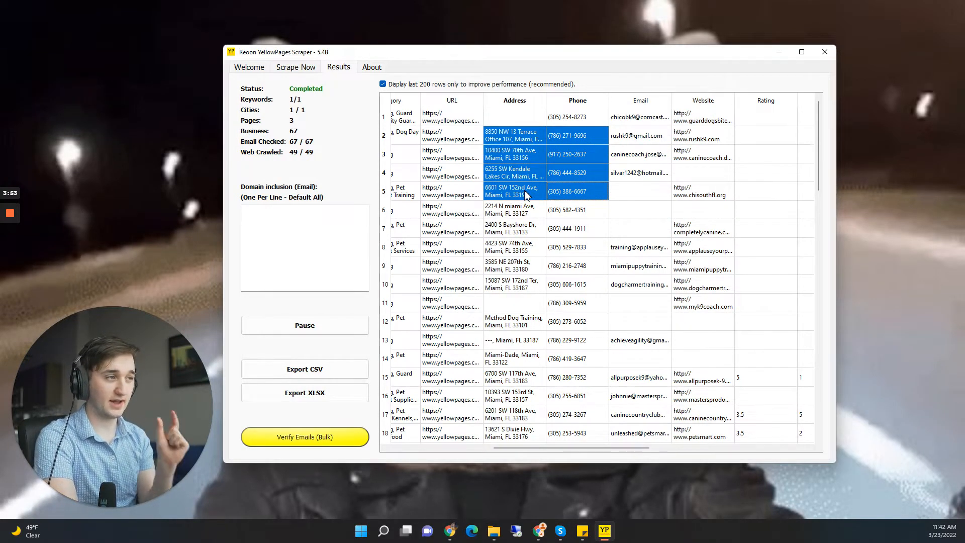
pyautogui.moveTo(516, 182)
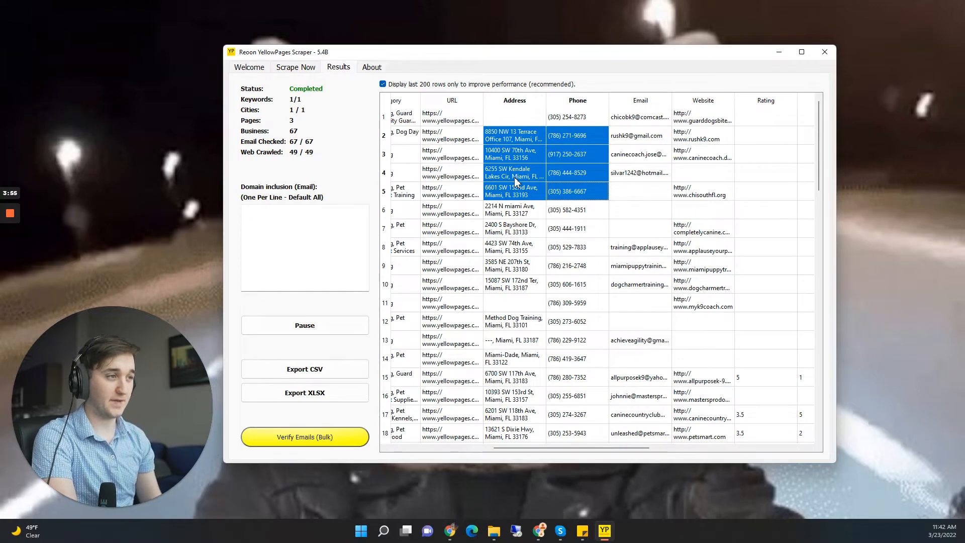
pyautogui.click(514, 116)
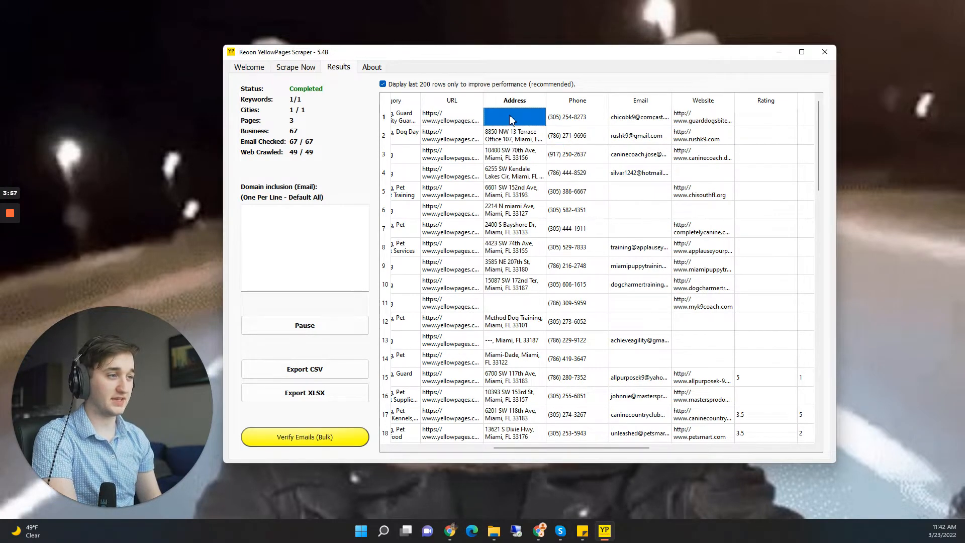
pyautogui.hscroll(3)
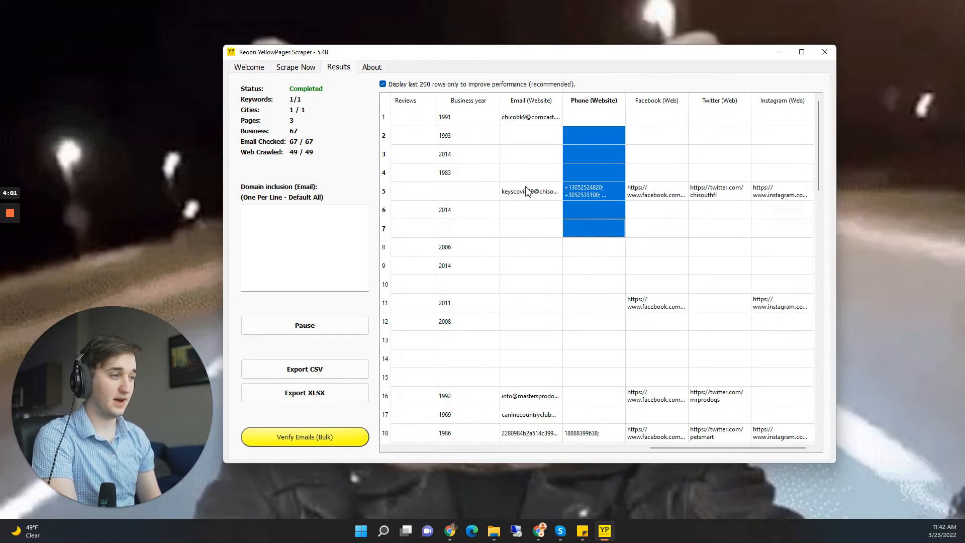
pyautogui.click(531, 101)
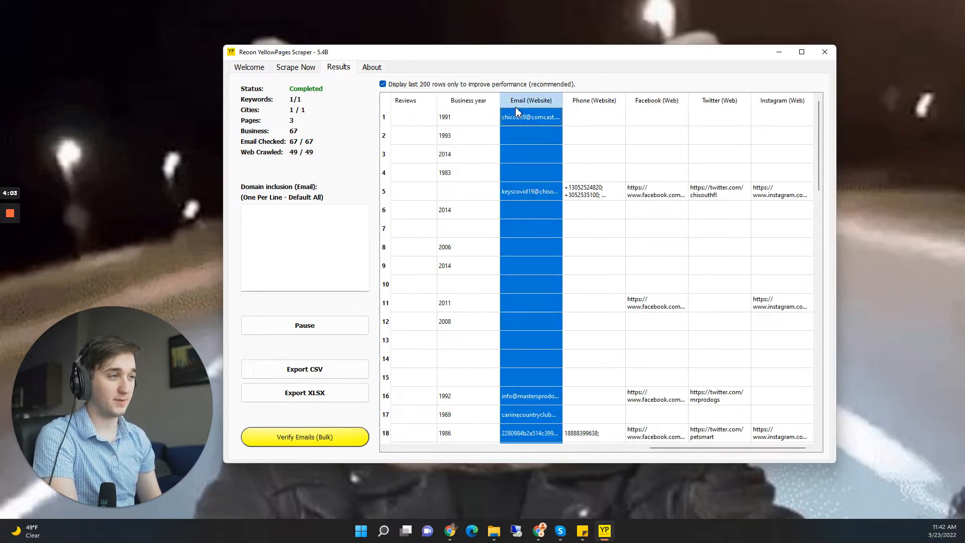
pyautogui.click(531, 116)
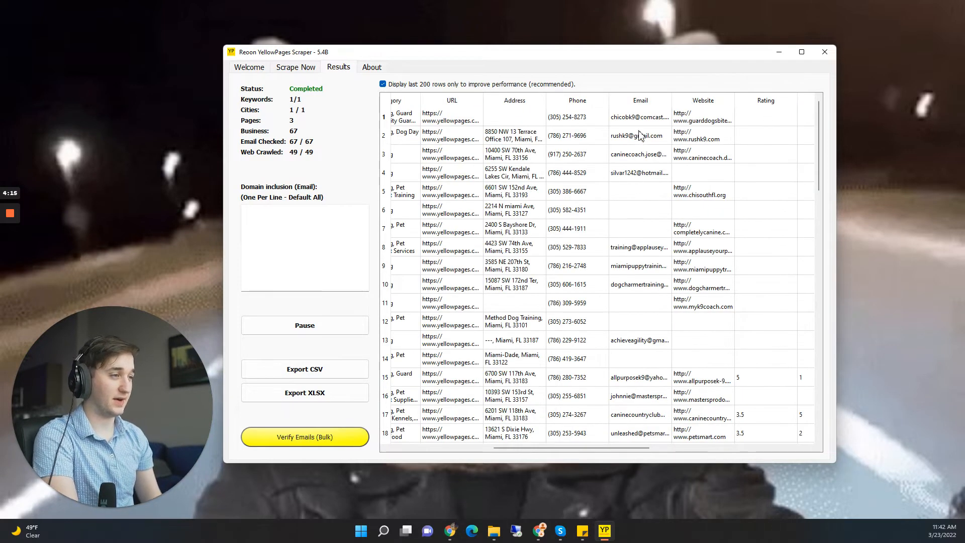
pyautogui.hscroll(3)
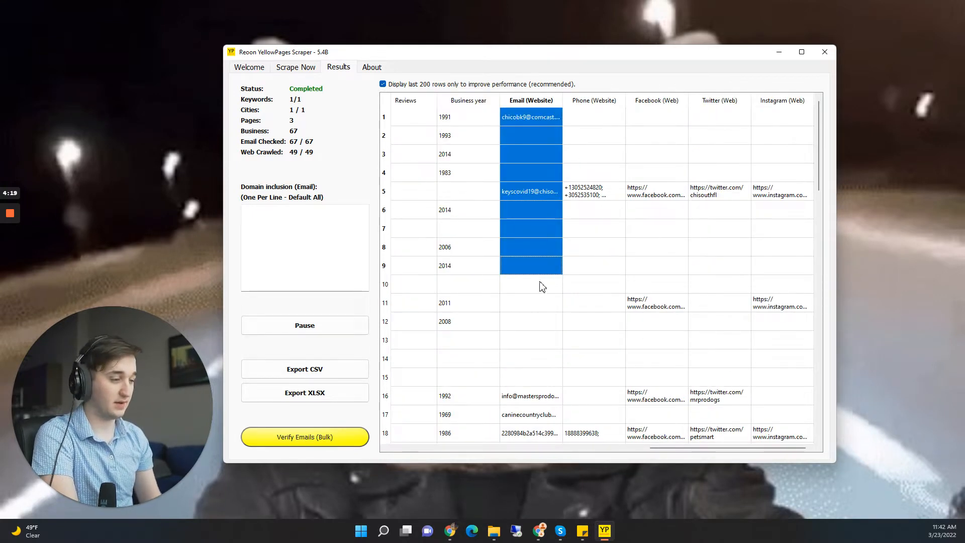
pyautogui.scroll(-3)
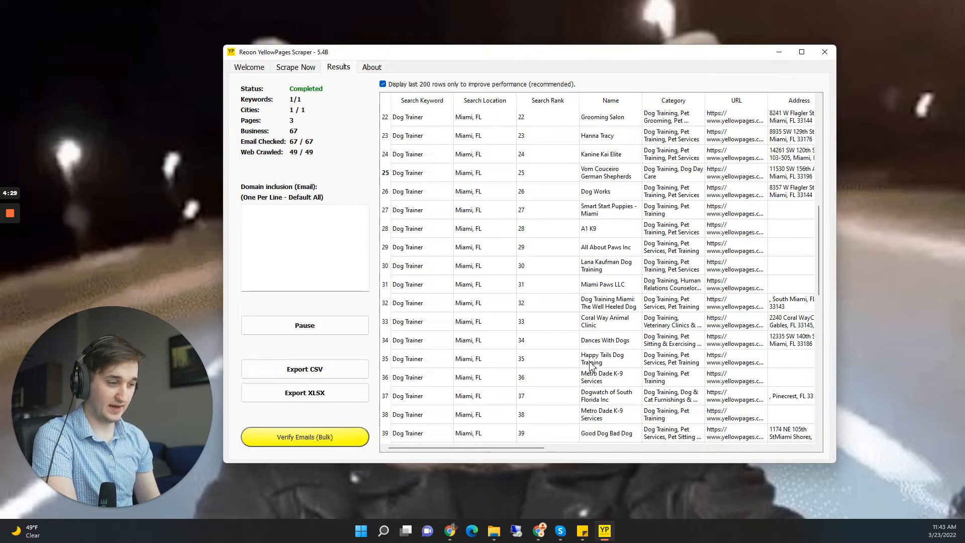
pyautogui.scroll(3)
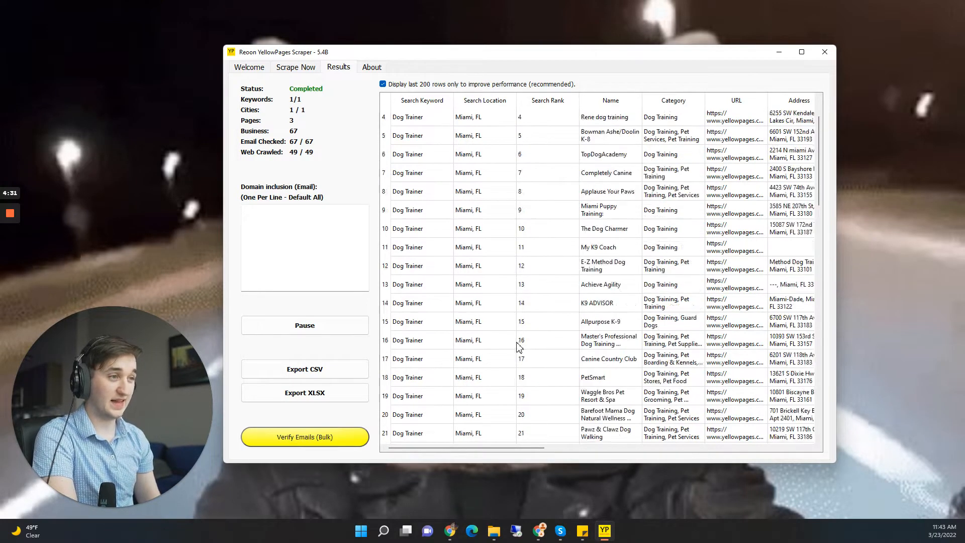
pyautogui.scroll(3)
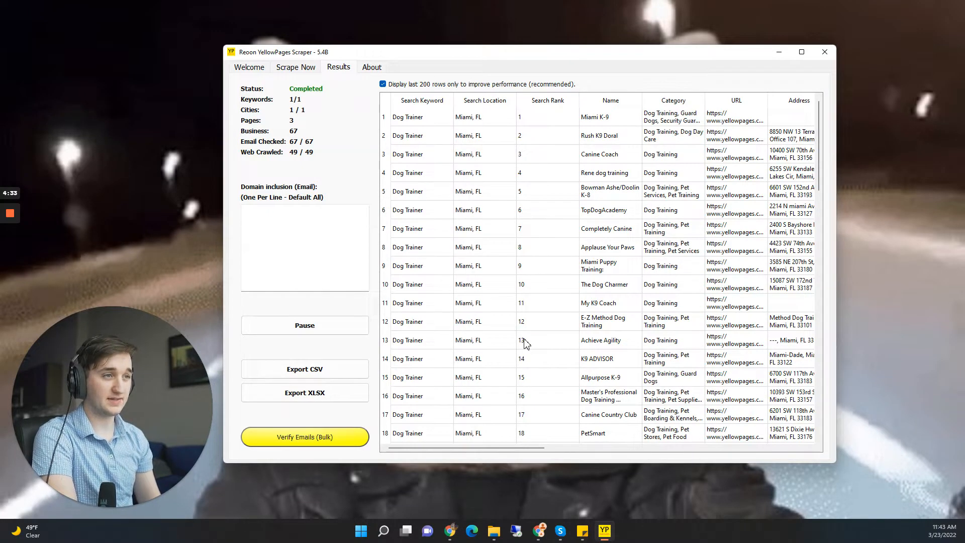
pyautogui.moveTo(499, 493)
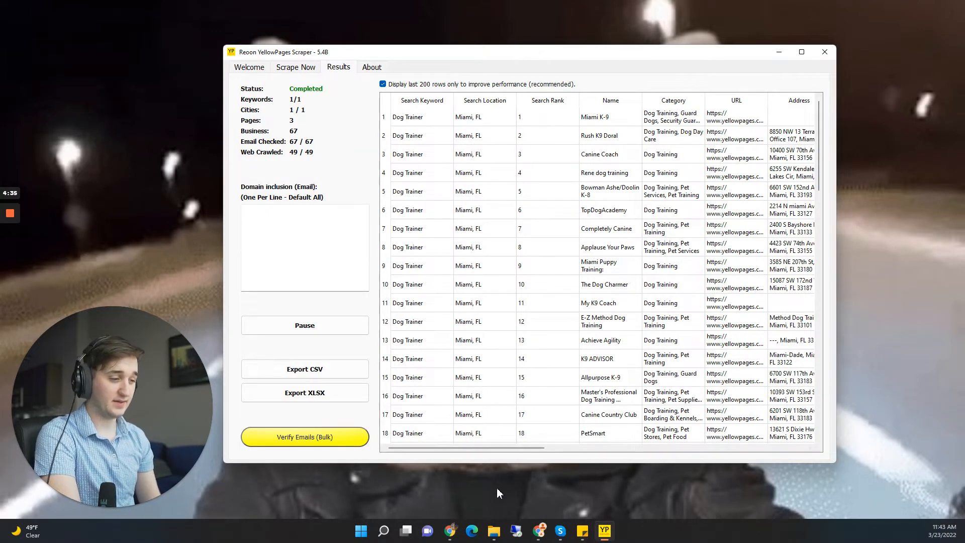
pyautogui.moveTo(471, 529)
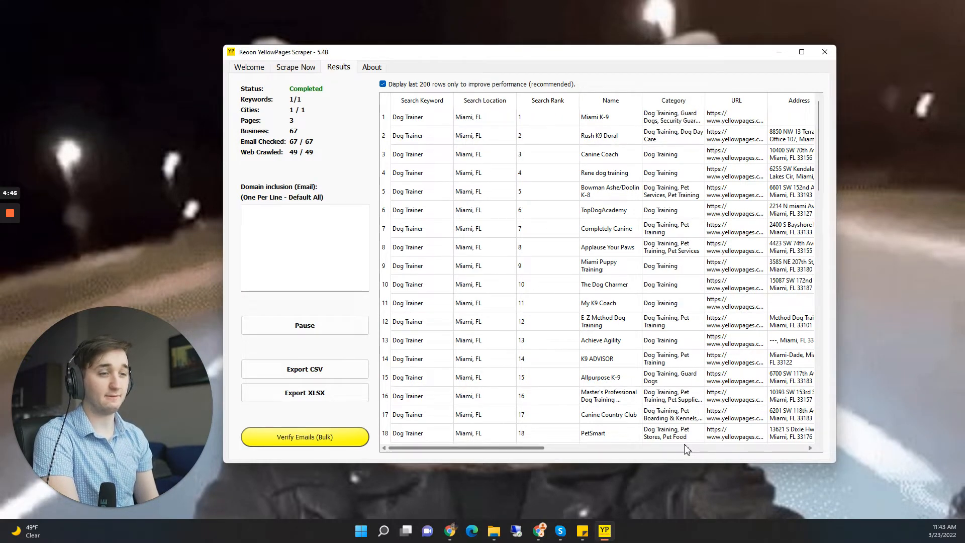
pyautogui.moveTo(524, 521)
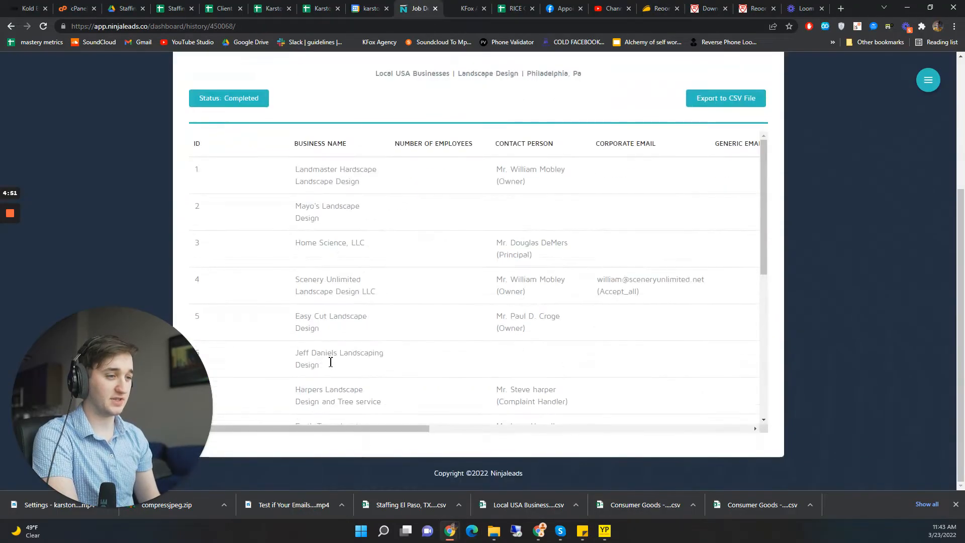
# Scroll through the Ninja Leads job history results table
pyautogui.scroll(-3)
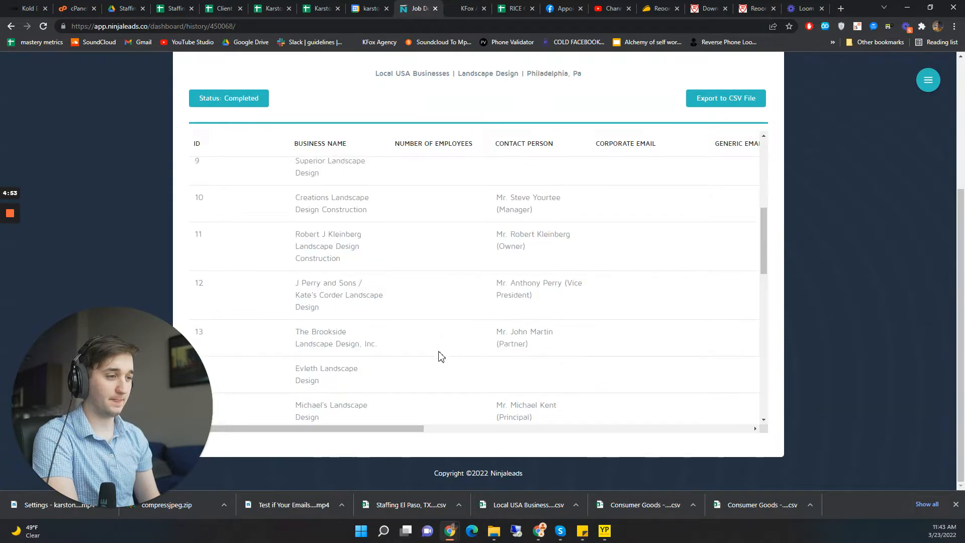
pyautogui.scroll(3)
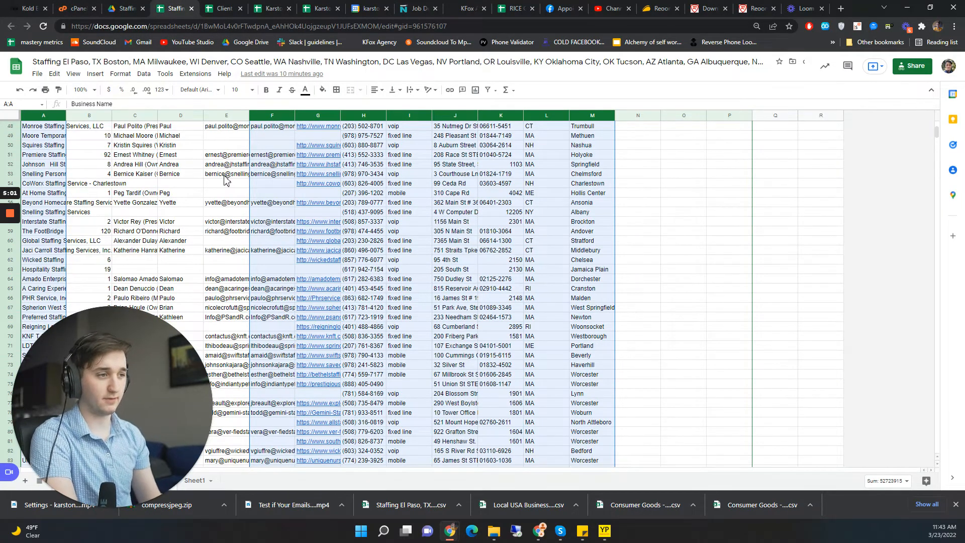
# Scroll to the top of the staffing sheet and drag the Business Name column wider
pyautogui.scroll(3)
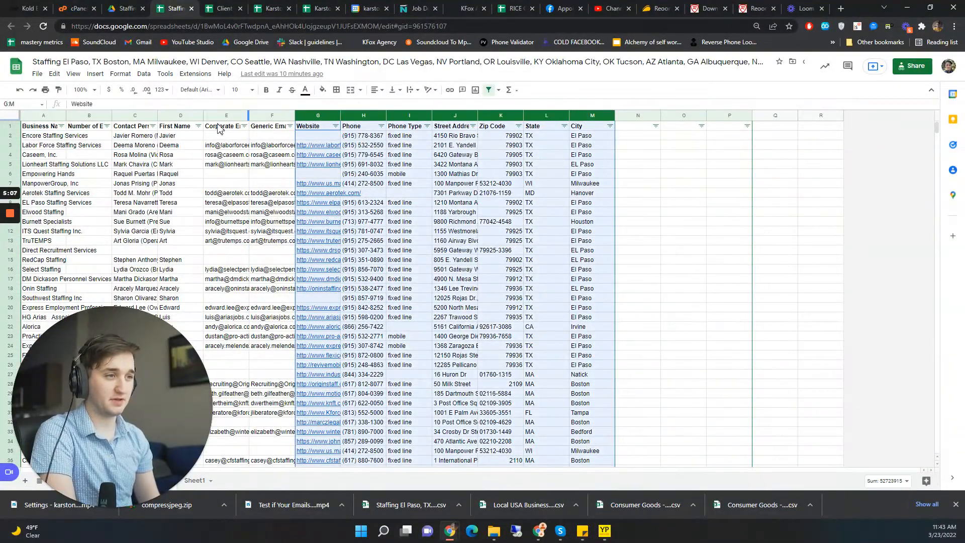
pyautogui.click(272, 126)
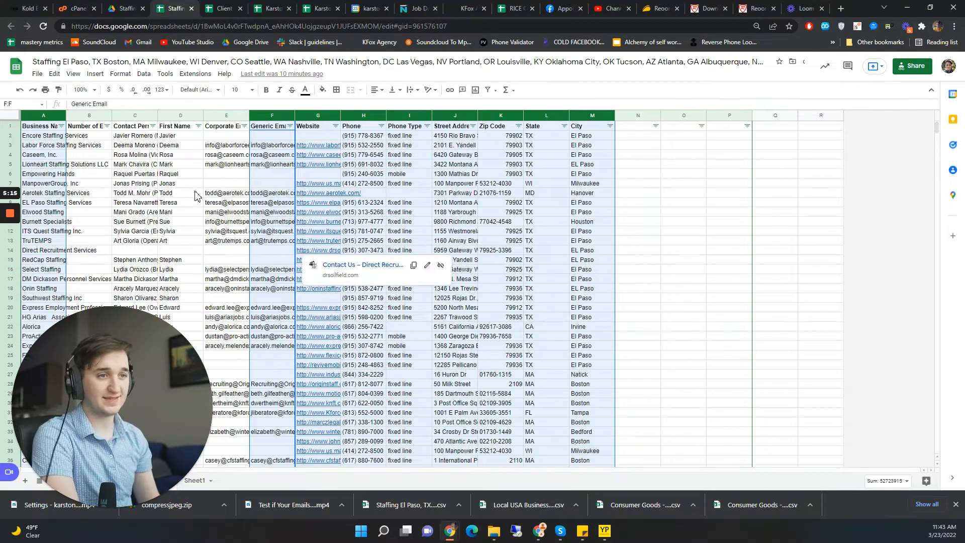
pyautogui.click(88, 145)
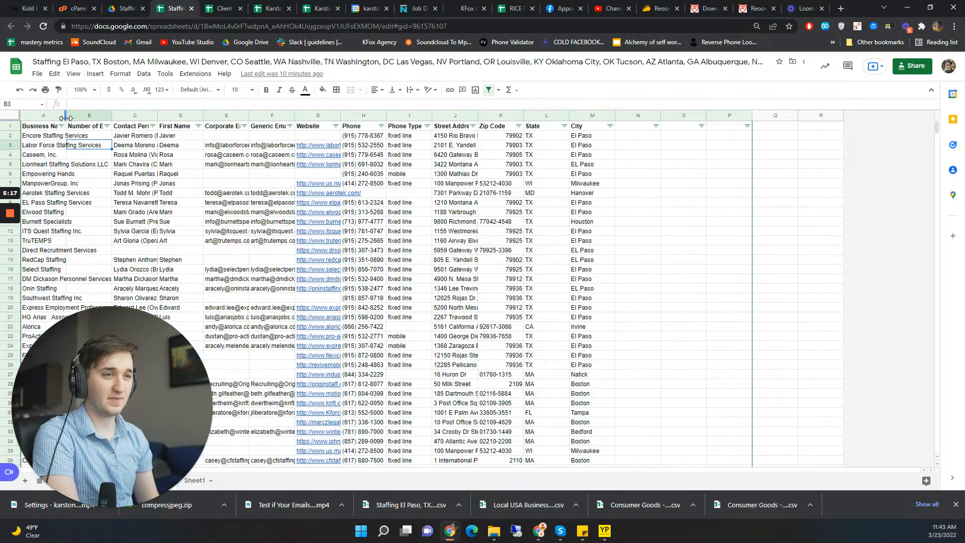
pyautogui.moveTo(110, 116); pyautogui.dragTo(67, 115)
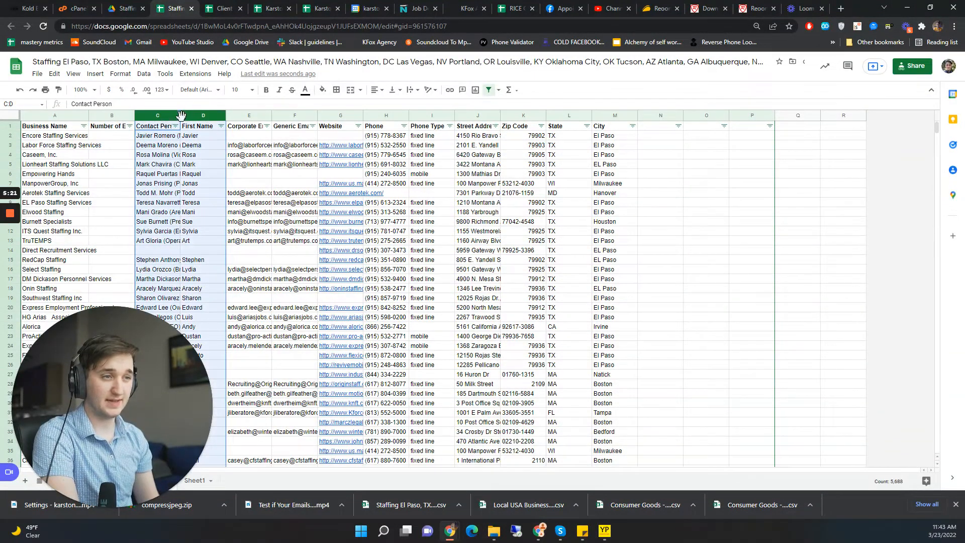
pyautogui.click(157, 135)
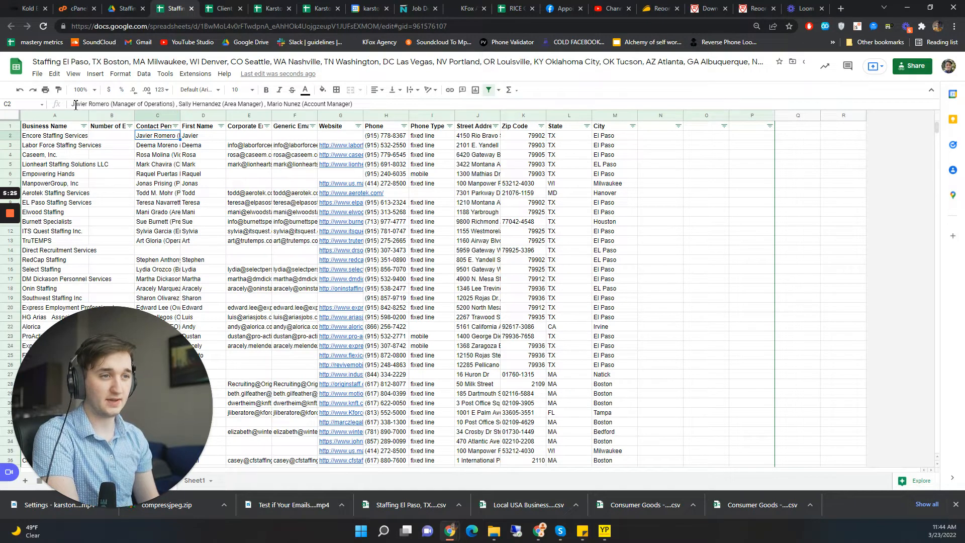
pyautogui.doubleClick(230, 104)
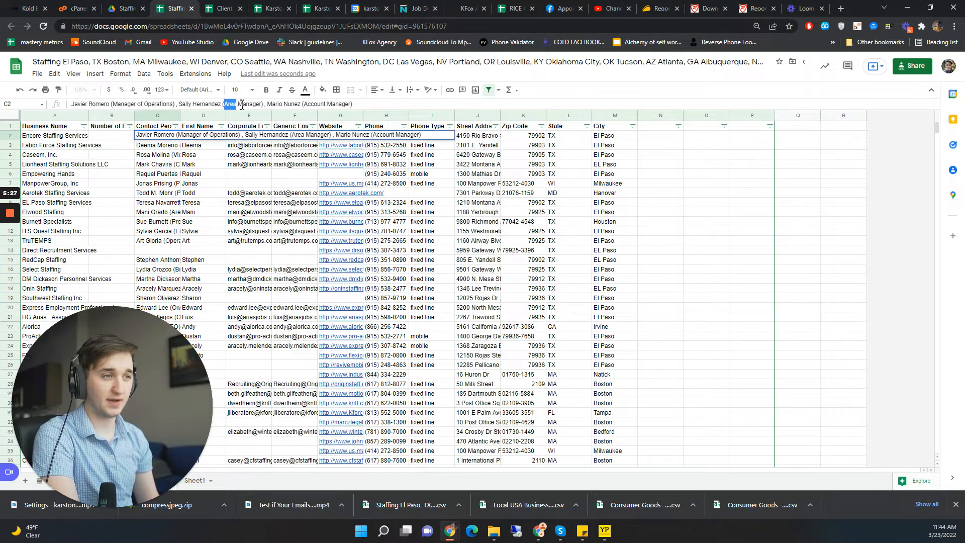
pyautogui.click(157, 192)
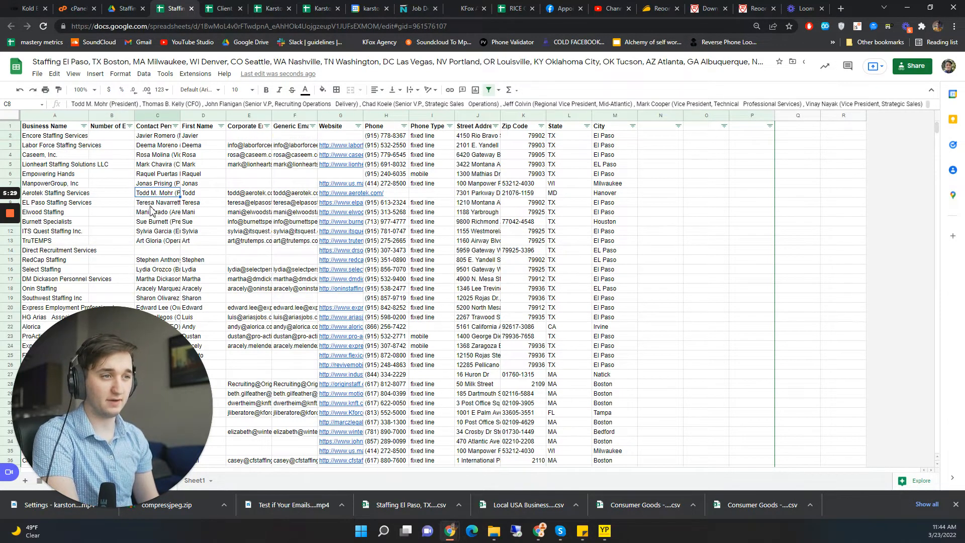
pyautogui.click(157, 192)
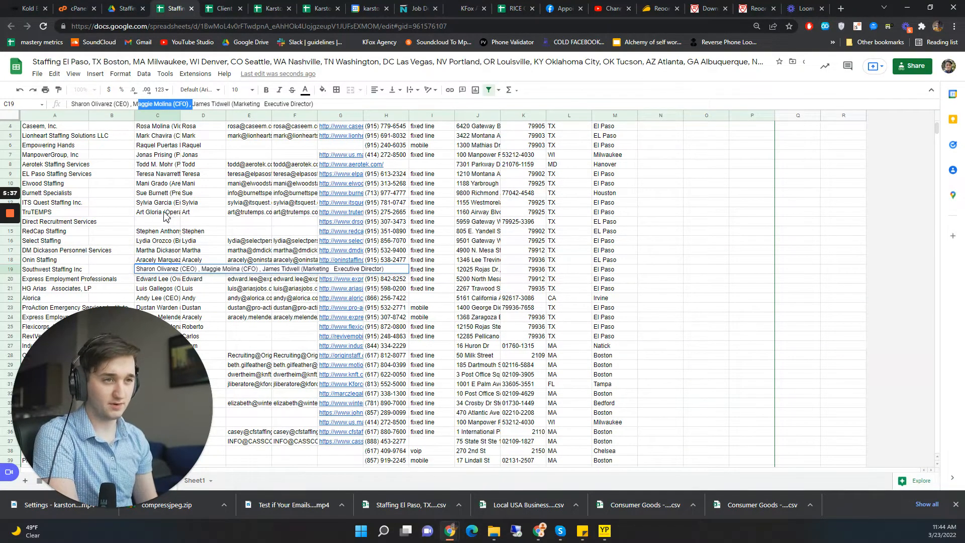
pyautogui.click(158, 231)
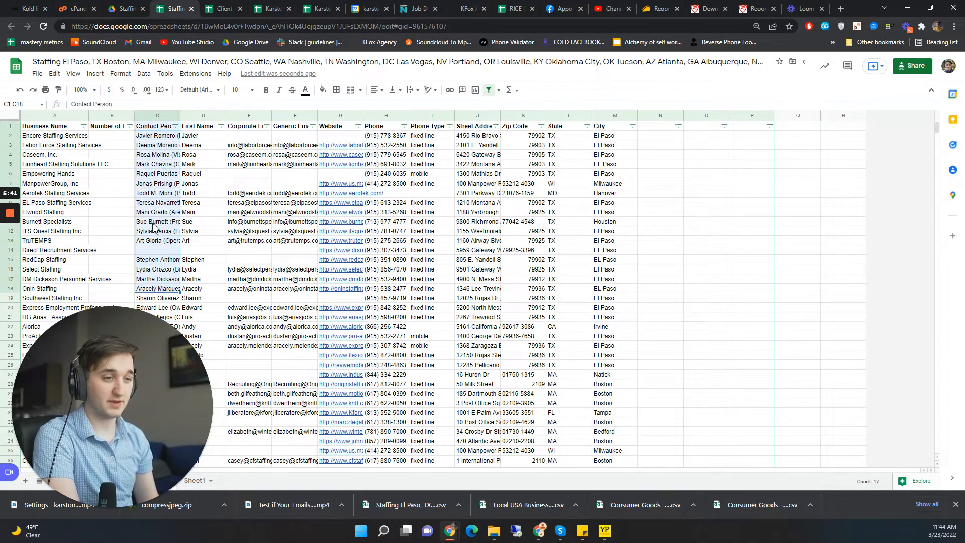
pyautogui.click(156, 222)
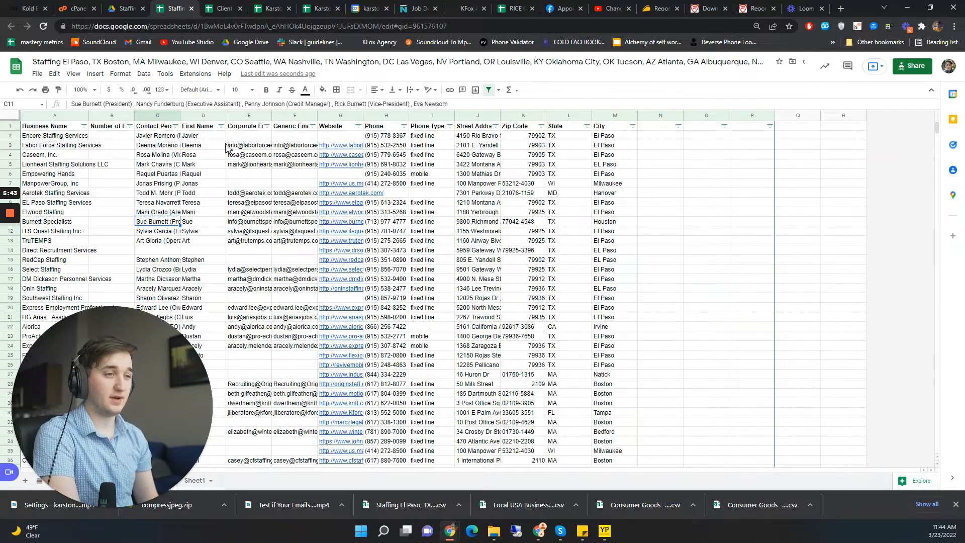
pyautogui.click(248, 192)
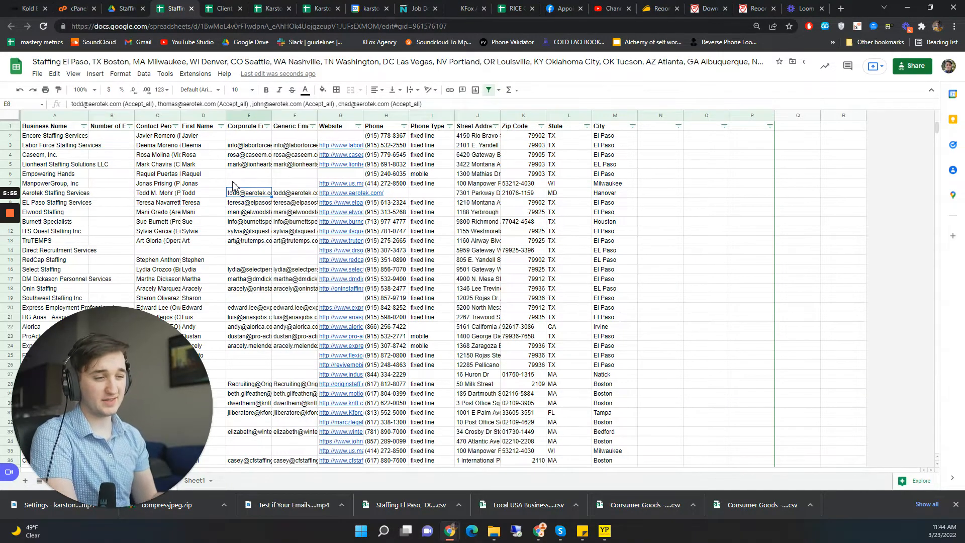
pyautogui.moveTo(298, 241)
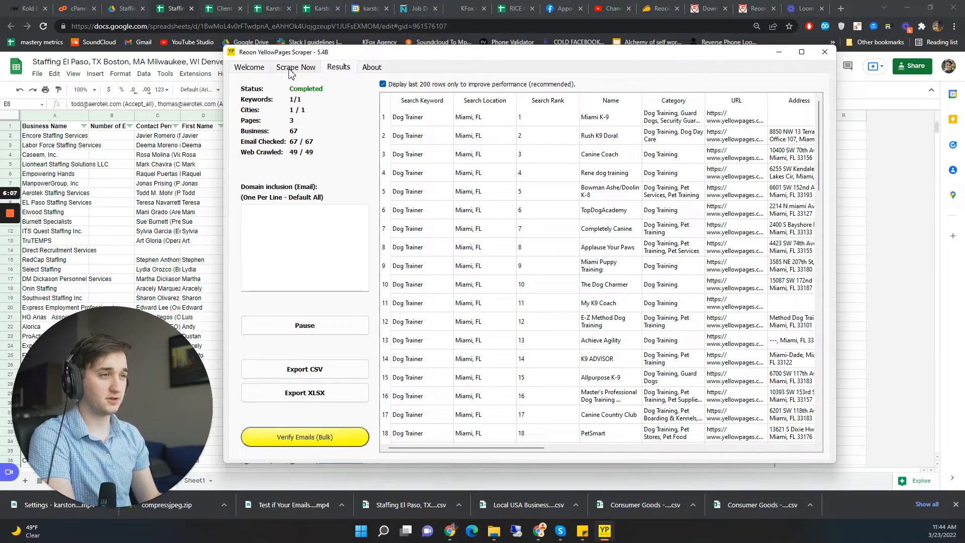
# Start a 'Staffing Service' search for El Paso, TX and answer the crawling prompt
pyautogui.click(297, 67)
pyautogui.write('Staffing Serv')
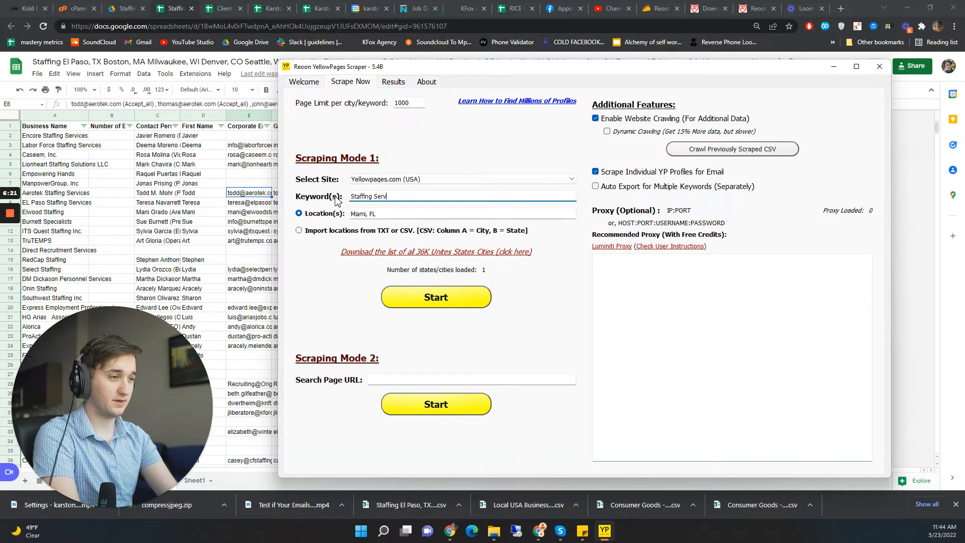
pyautogui.write('ice')
pyautogui.click(462, 214)
pyautogui.write('El Paso, T')
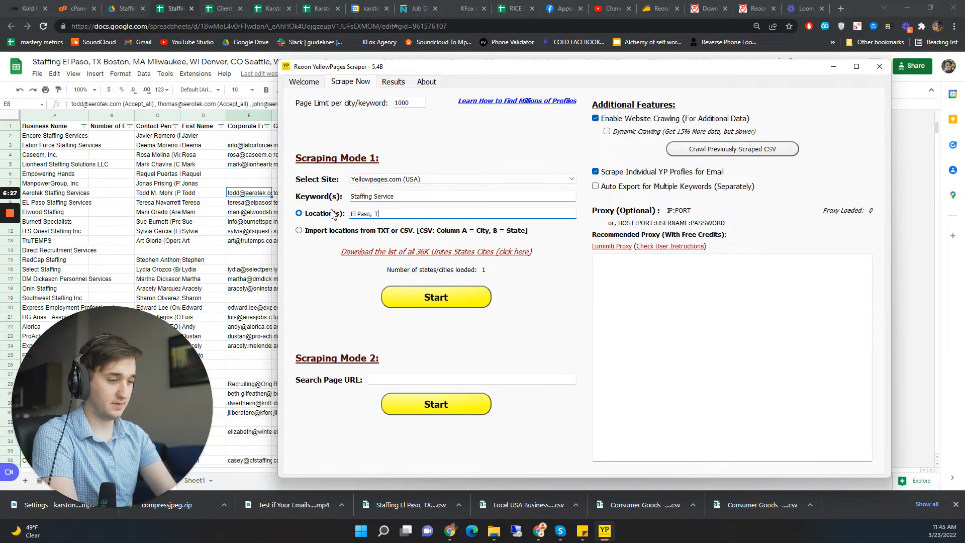
pyautogui.click(436, 297)
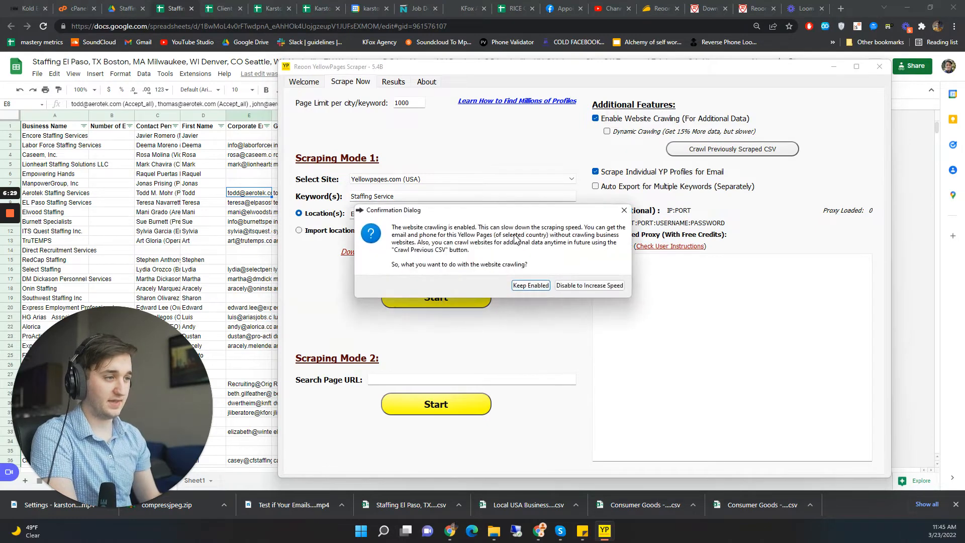
pyautogui.click(530, 285)
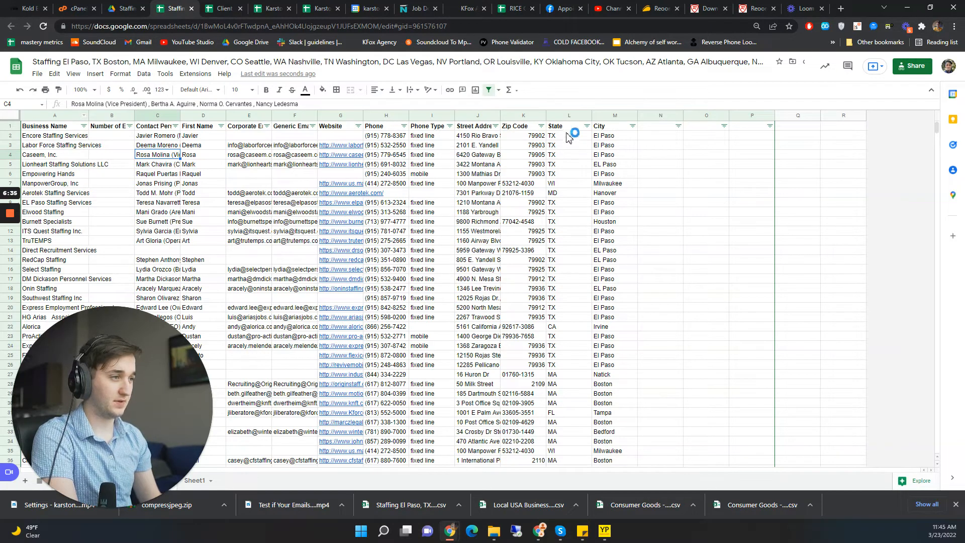
# Try filtering the City column to El Paso, then reset it to all cities
pyautogui.click(568, 183)
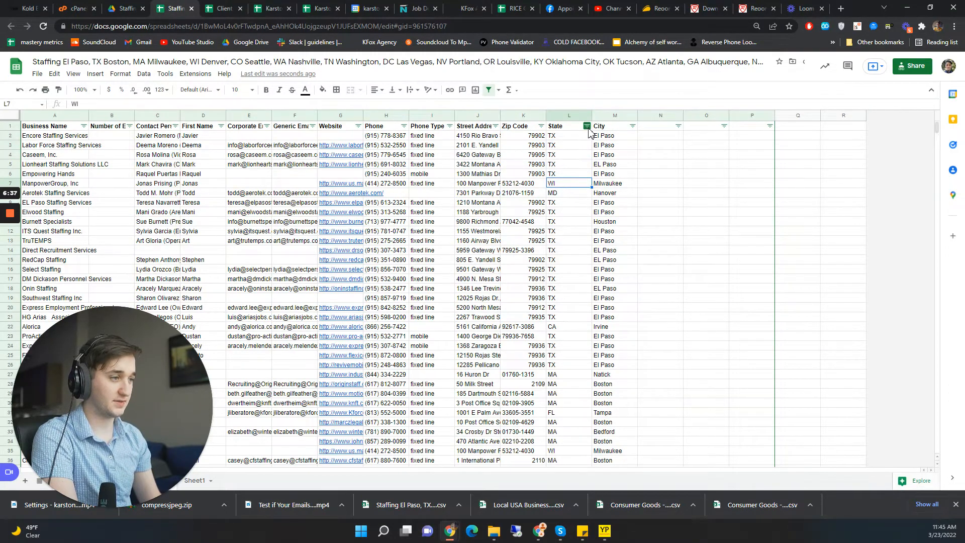
pyautogui.click(632, 126)
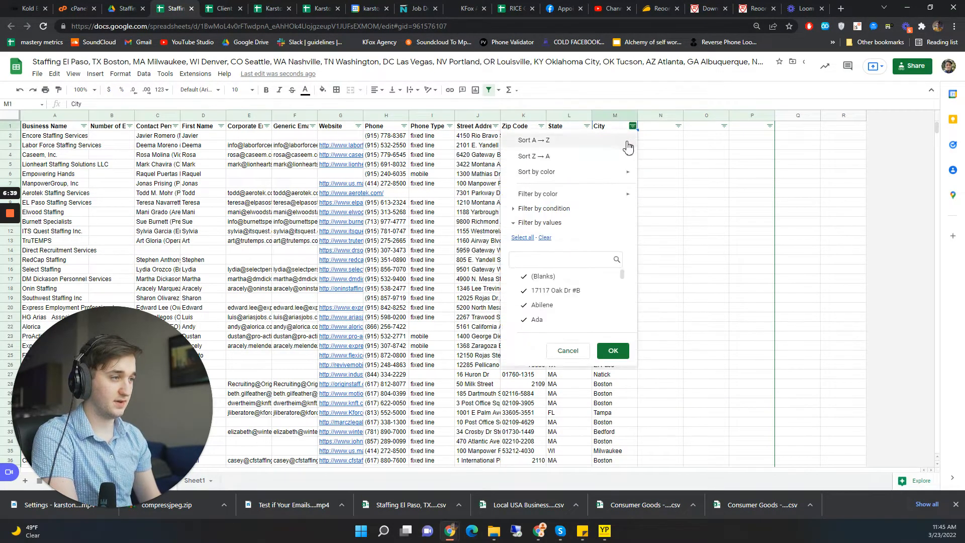
pyautogui.click(612, 351)
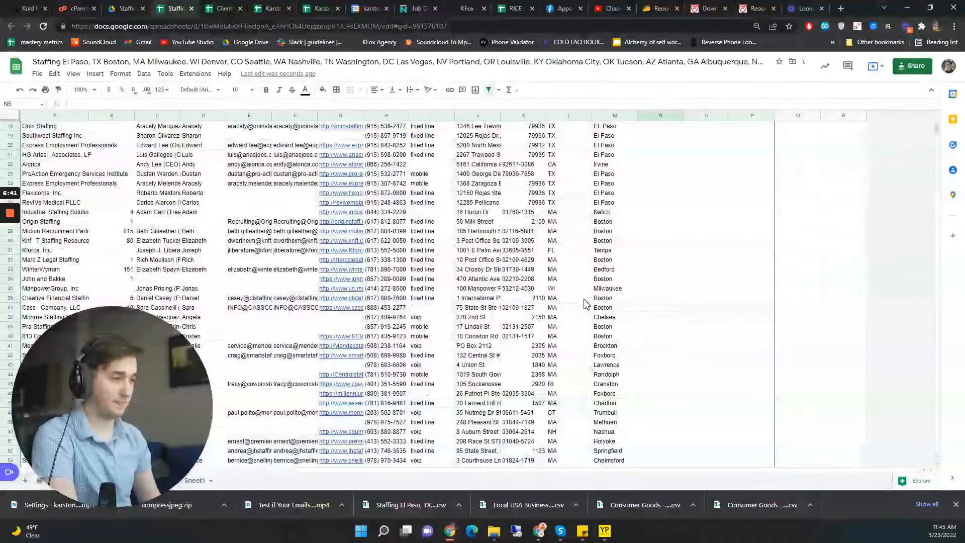
pyautogui.scroll(3)
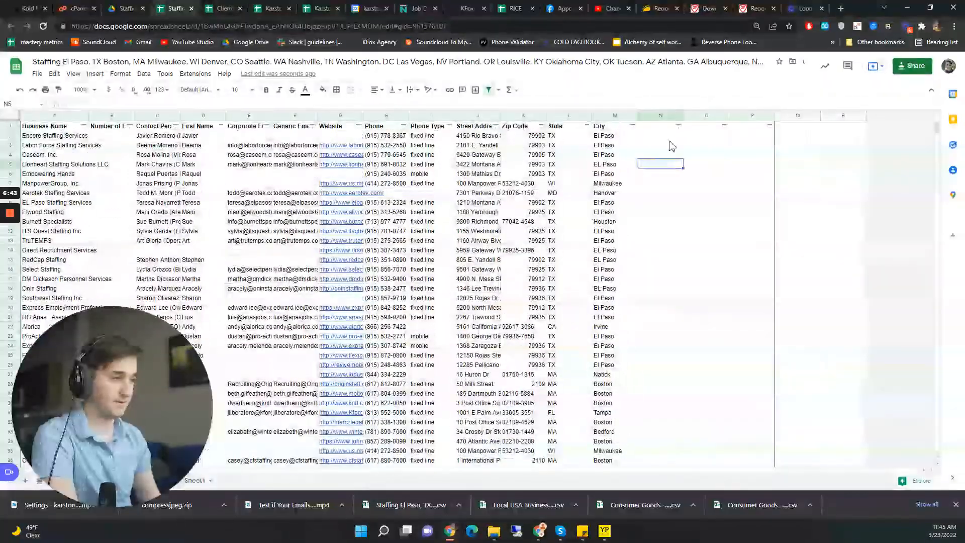
pyautogui.click(632, 126)
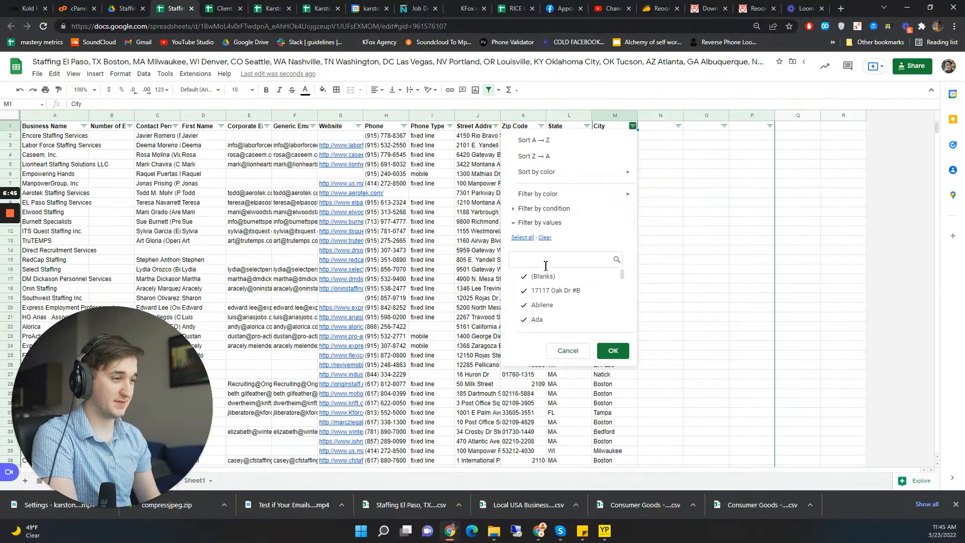
pyautogui.click(562, 258)
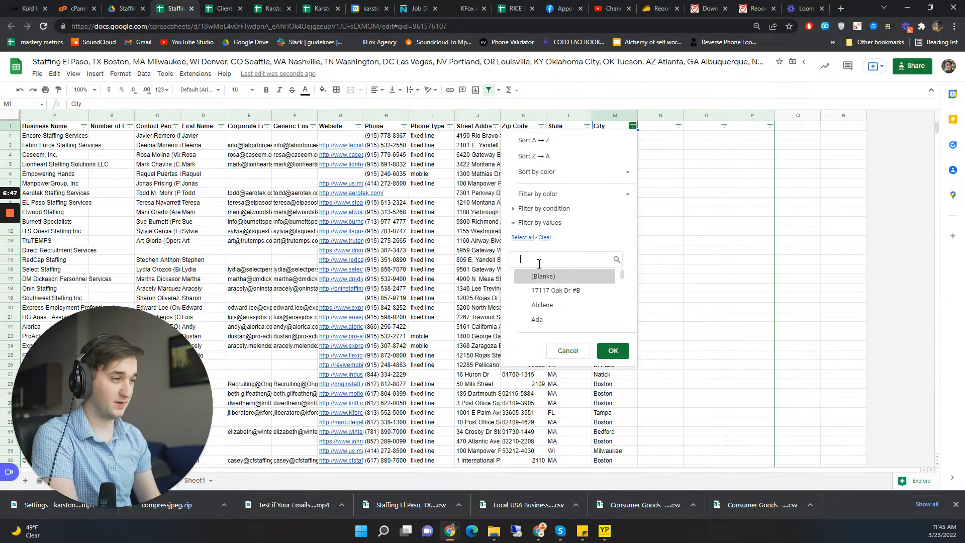
pyautogui.write('el')
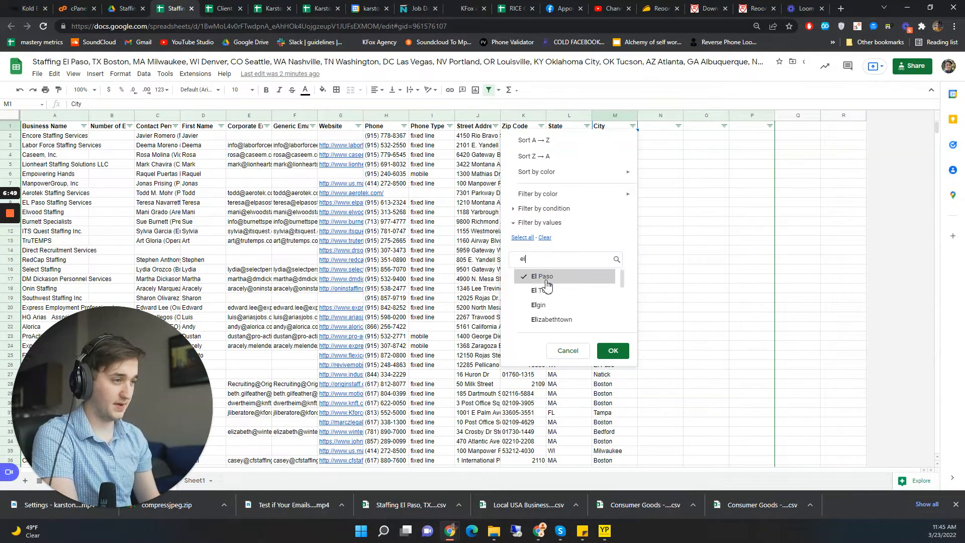
pyautogui.click(612, 350)
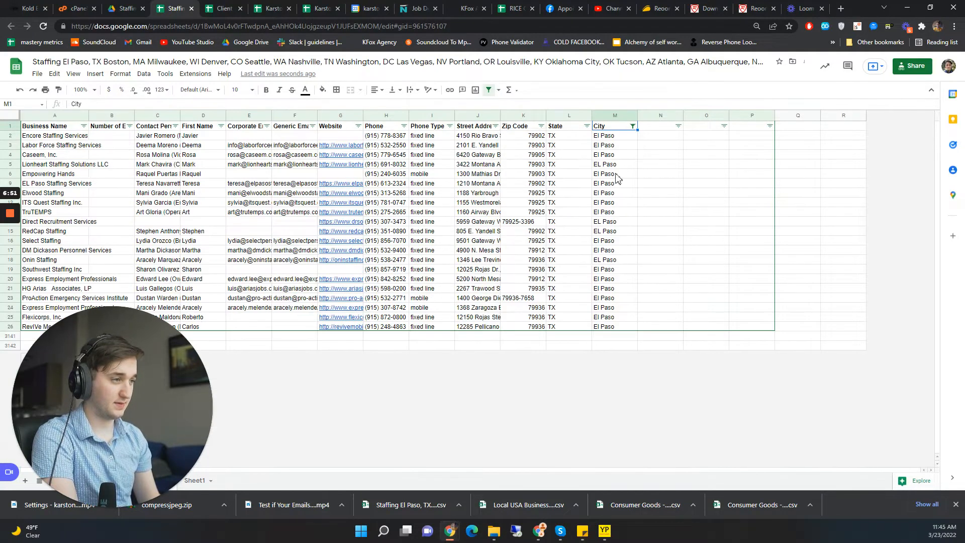
pyautogui.click(614, 127)
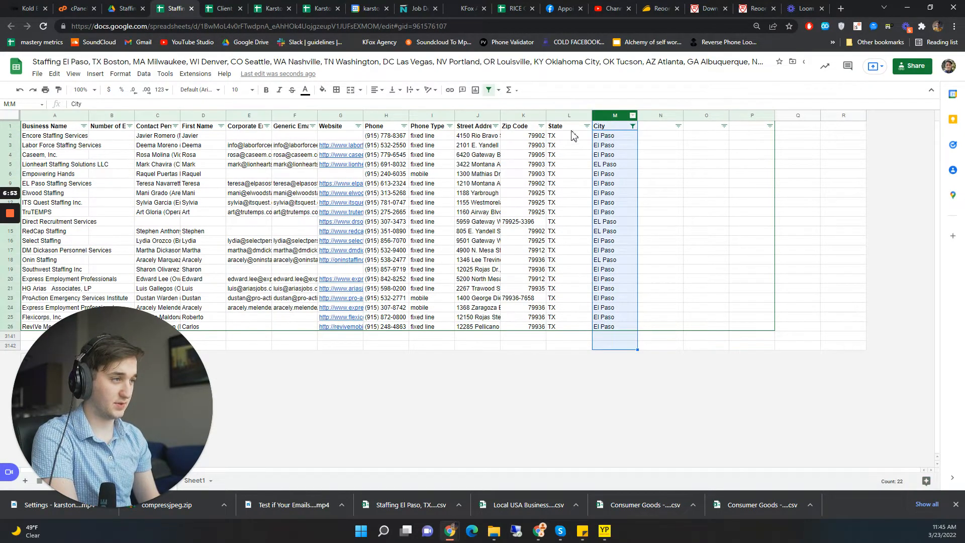
pyautogui.click(585, 125)
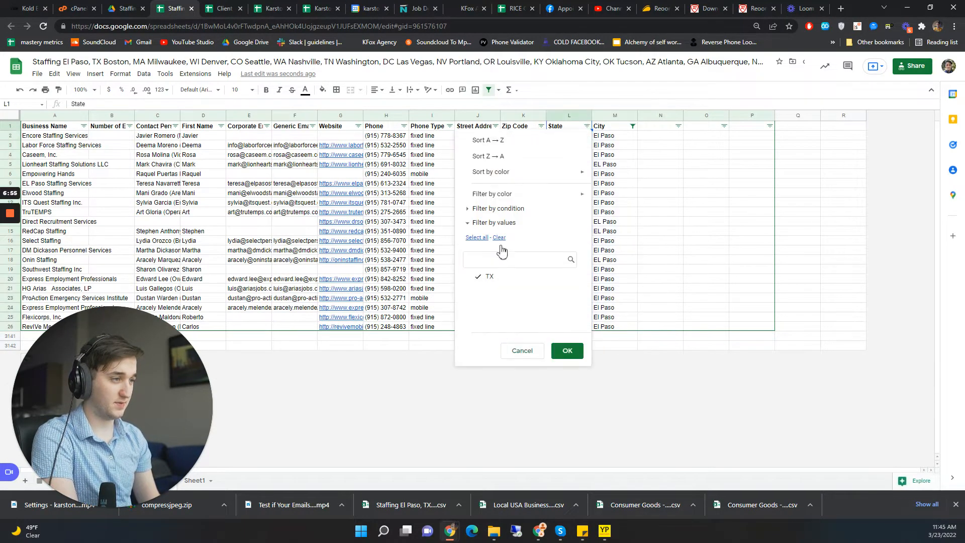
pyautogui.click(633, 127)
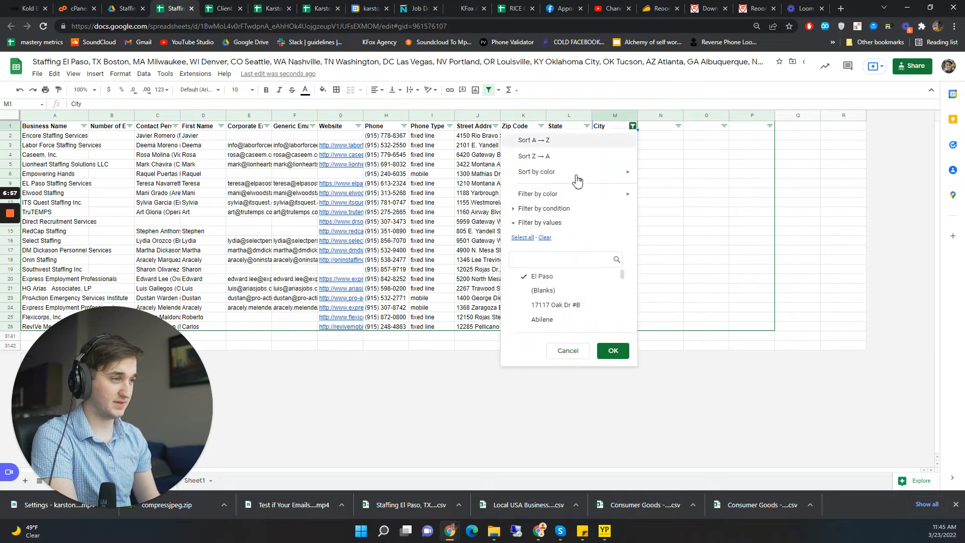
pyautogui.click(612, 351)
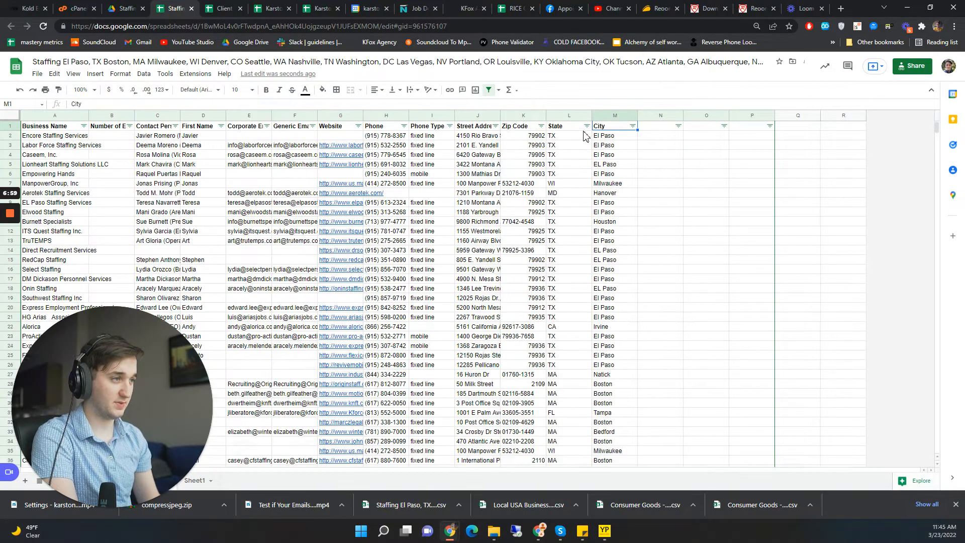
# Filter the State column to TX only and scroll through the Texas listings
pyautogui.click(585, 126)
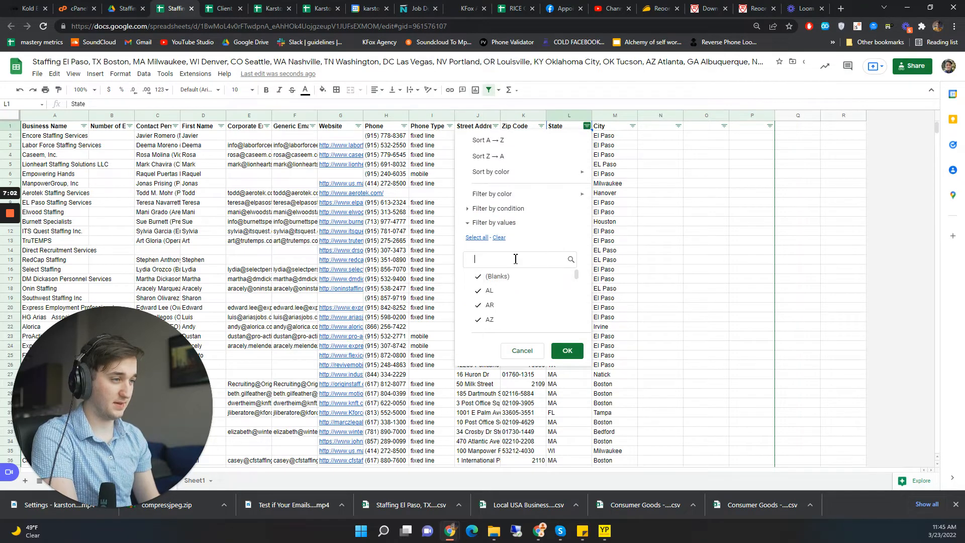
pyautogui.write('TX')
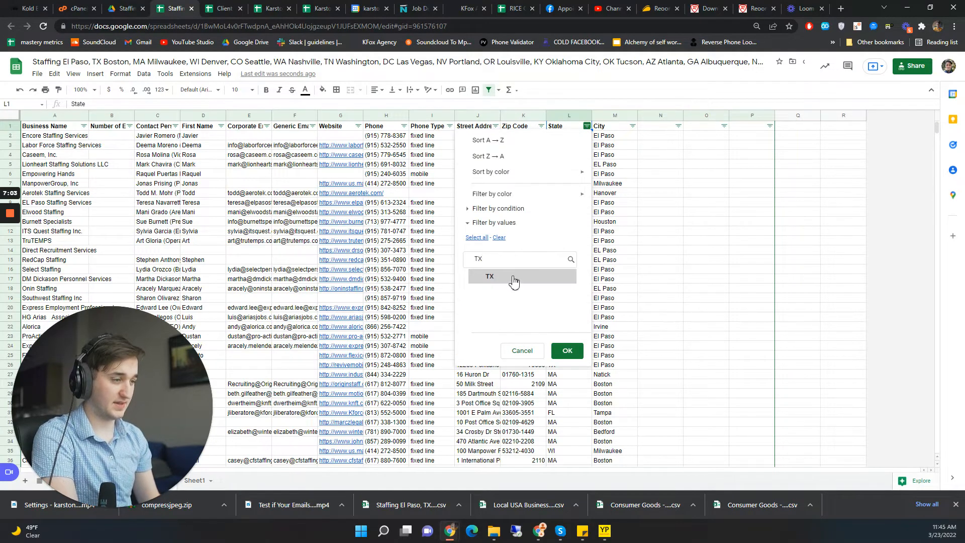
pyautogui.click(566, 351)
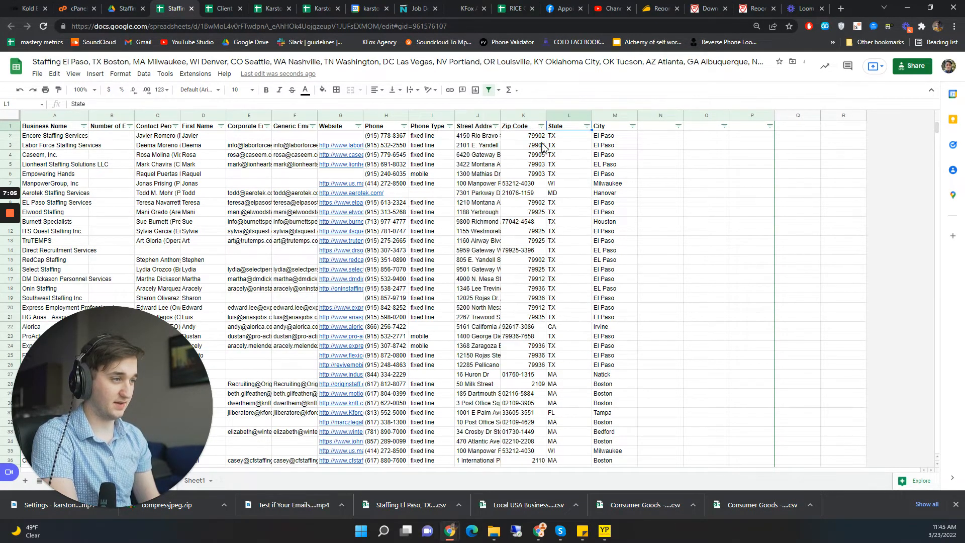
pyautogui.click(586, 125)
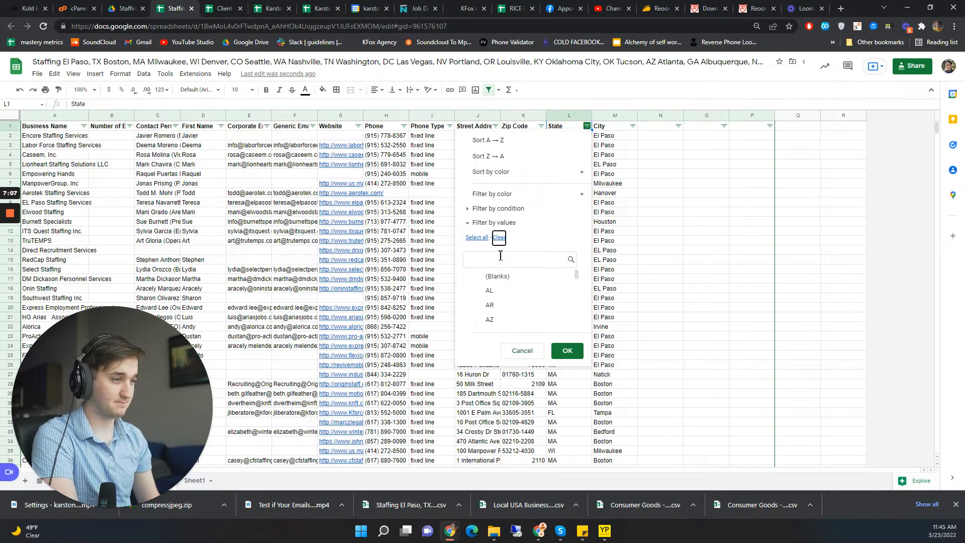
pyautogui.write('TX')
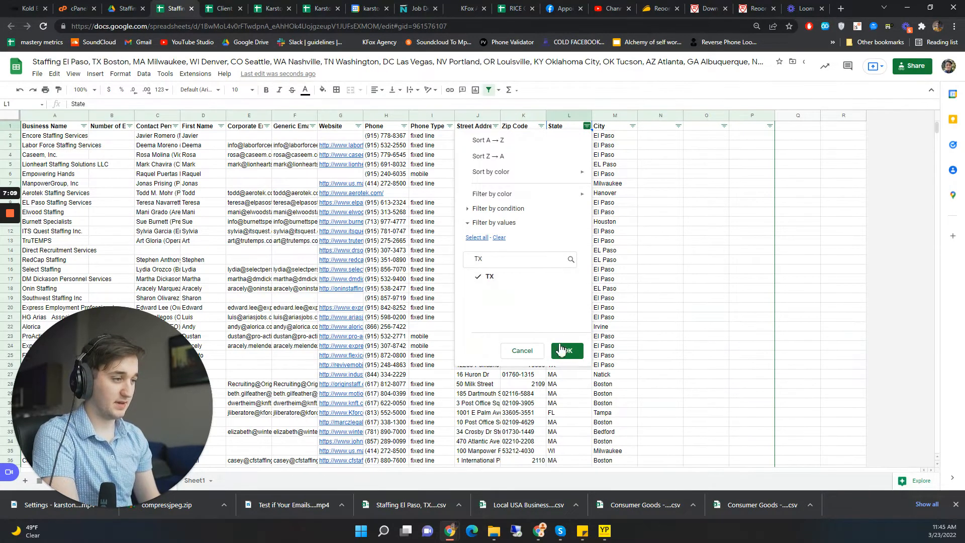
pyautogui.click(565, 350)
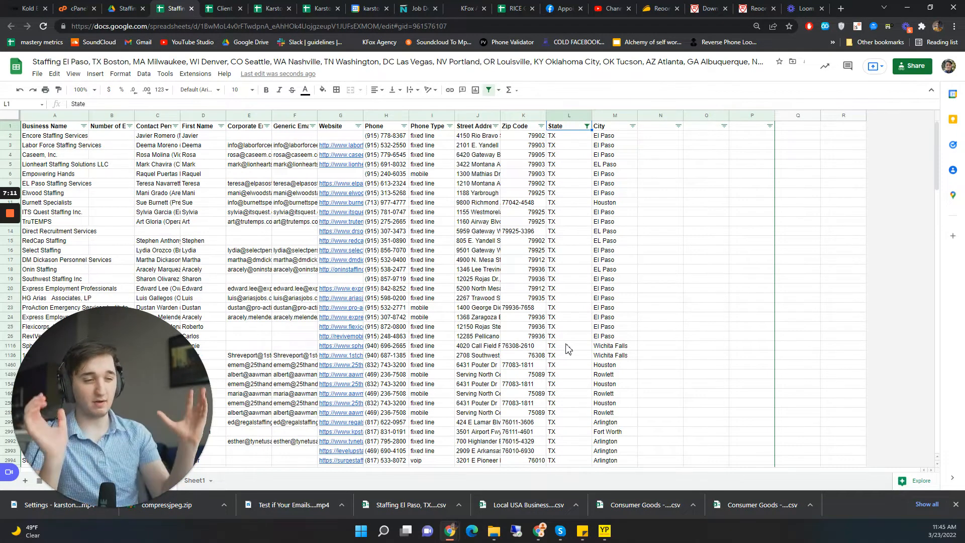
pyautogui.scroll(-3)
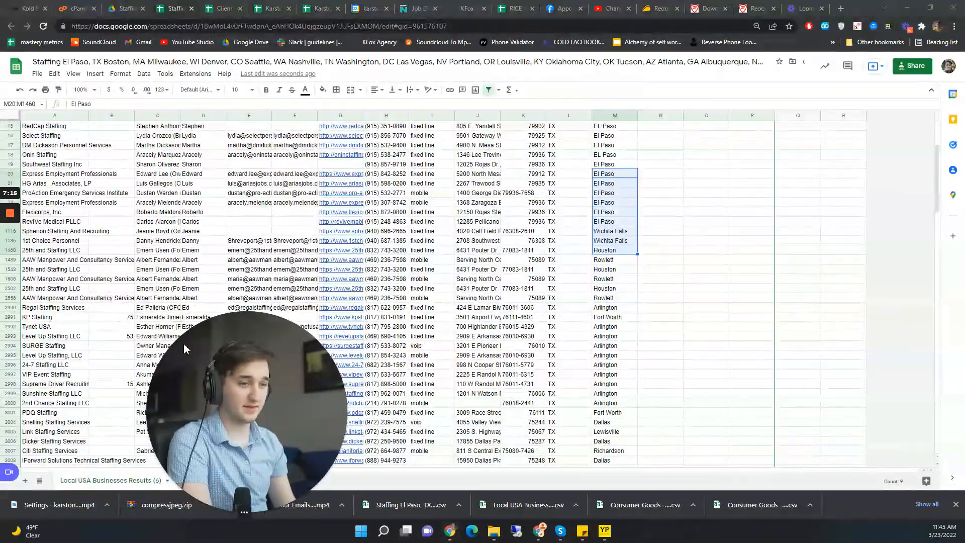
pyautogui.scroll(-3)
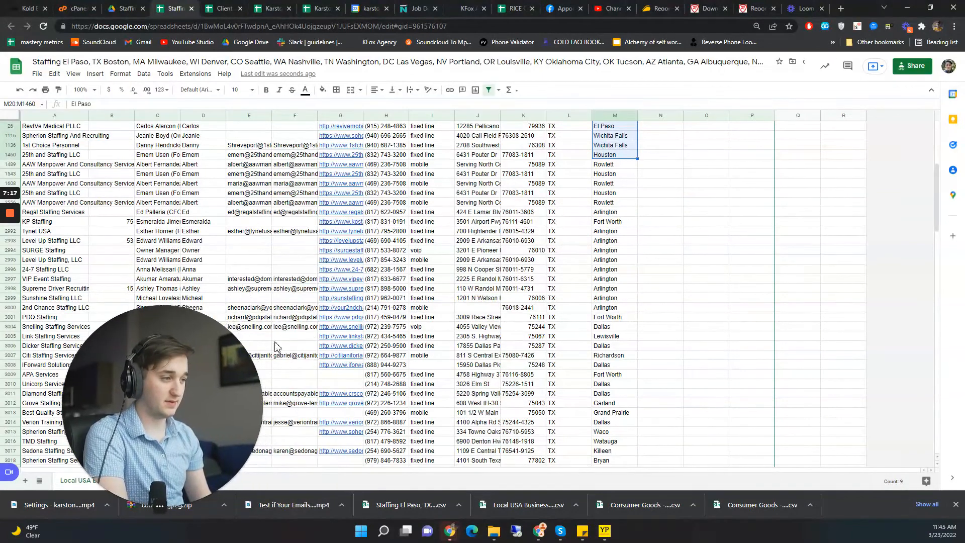
pyautogui.click(614, 298)
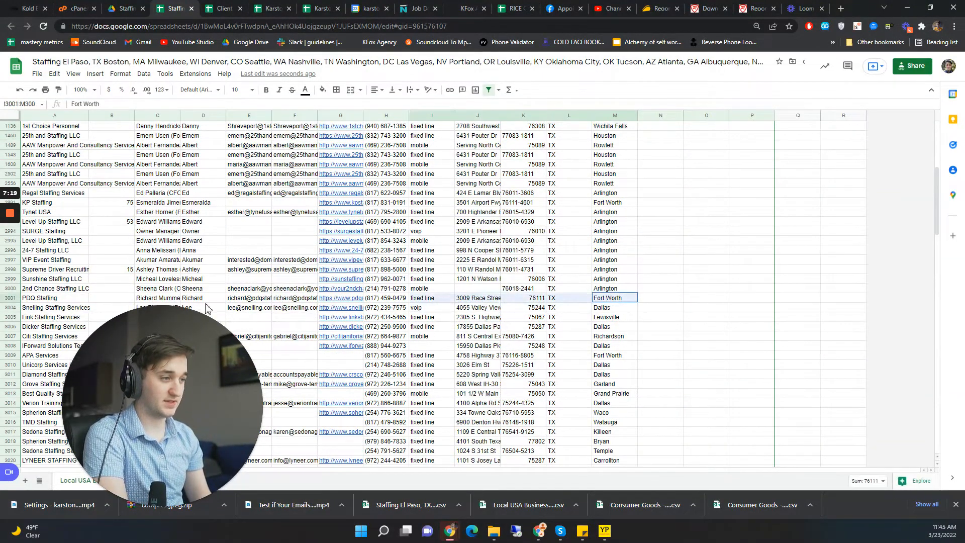
pyautogui.scroll(3)
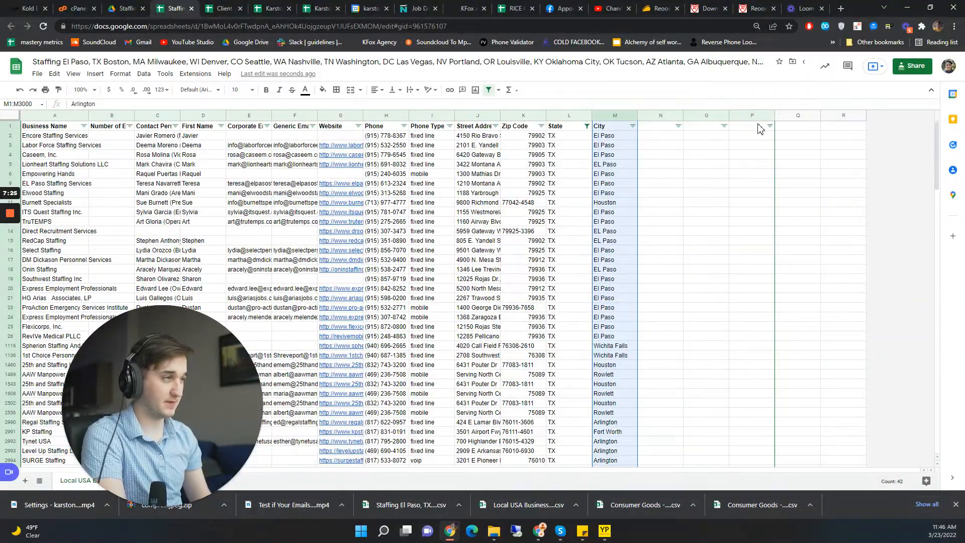
pyautogui.click(603, 531)
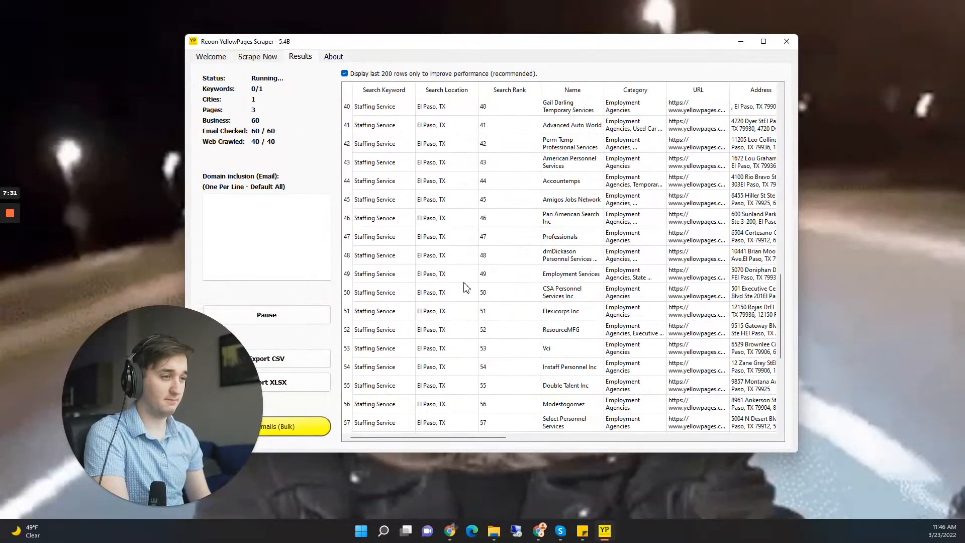
pyautogui.moveTo(454, 195)
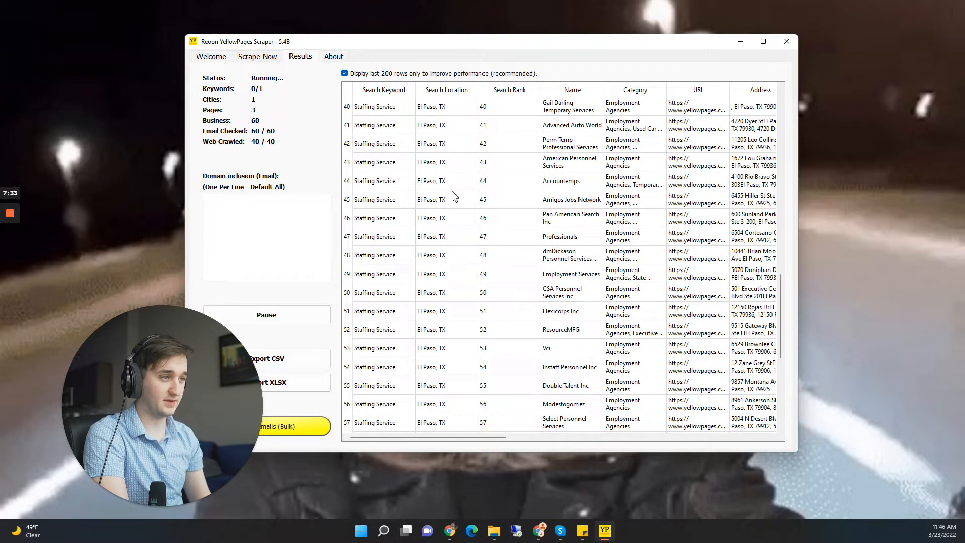
pyautogui.scroll(-3)
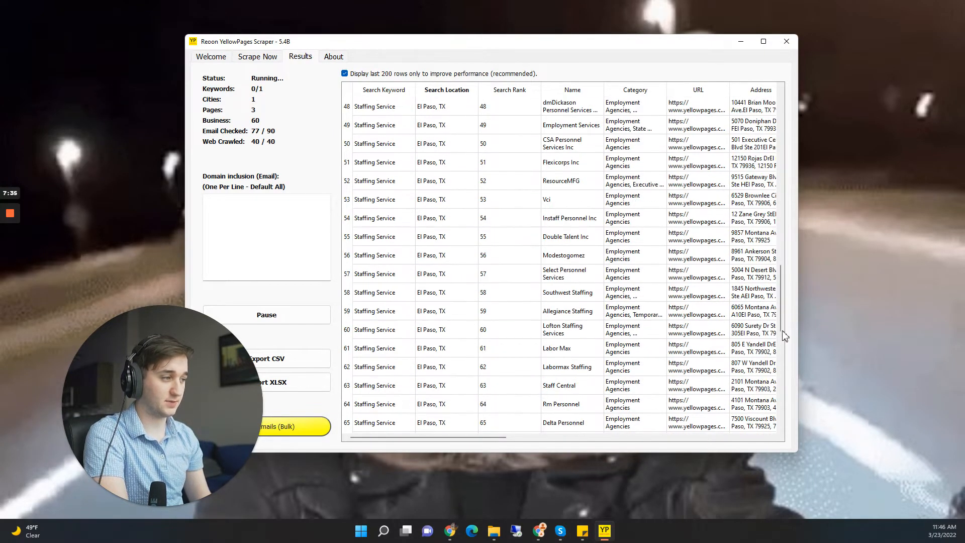
pyautogui.scroll(-3)
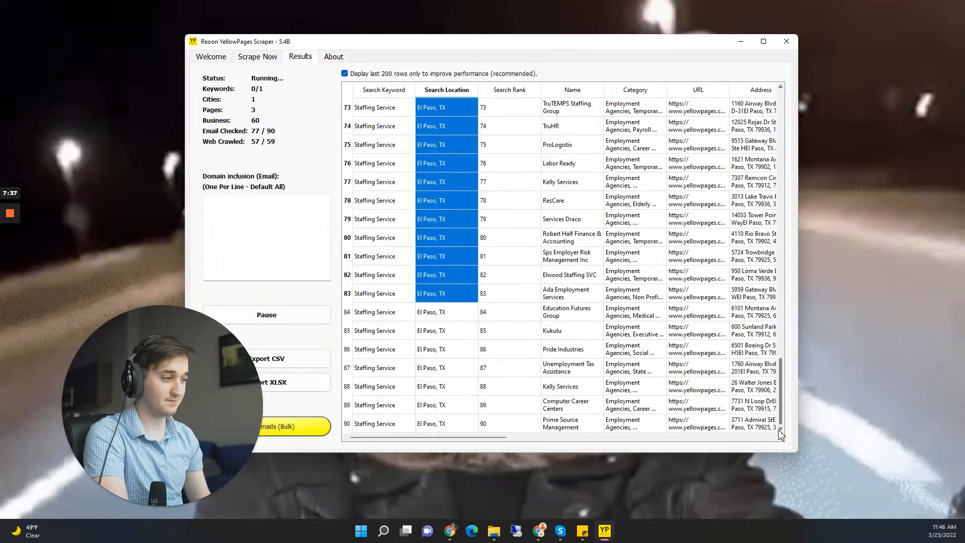
pyautogui.scroll(3)
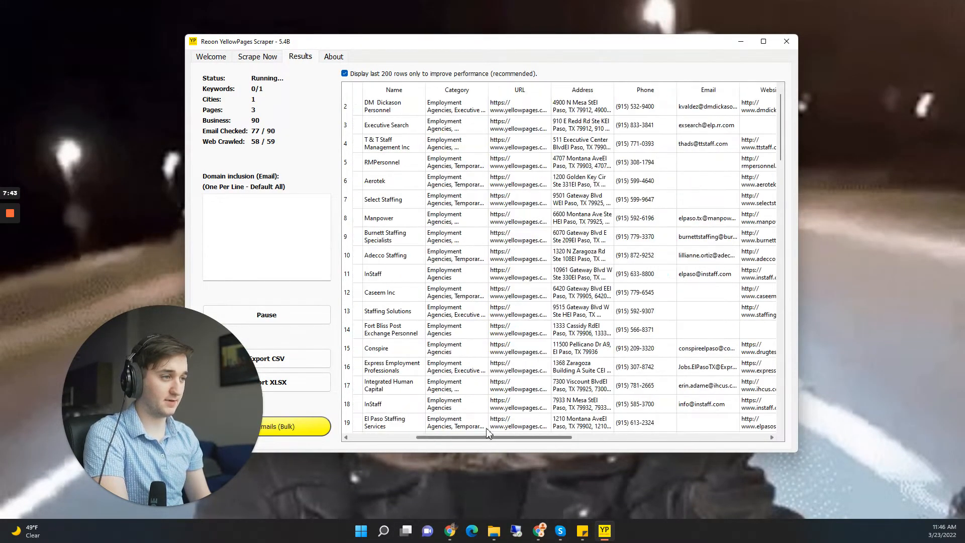
pyautogui.hscroll(-3)
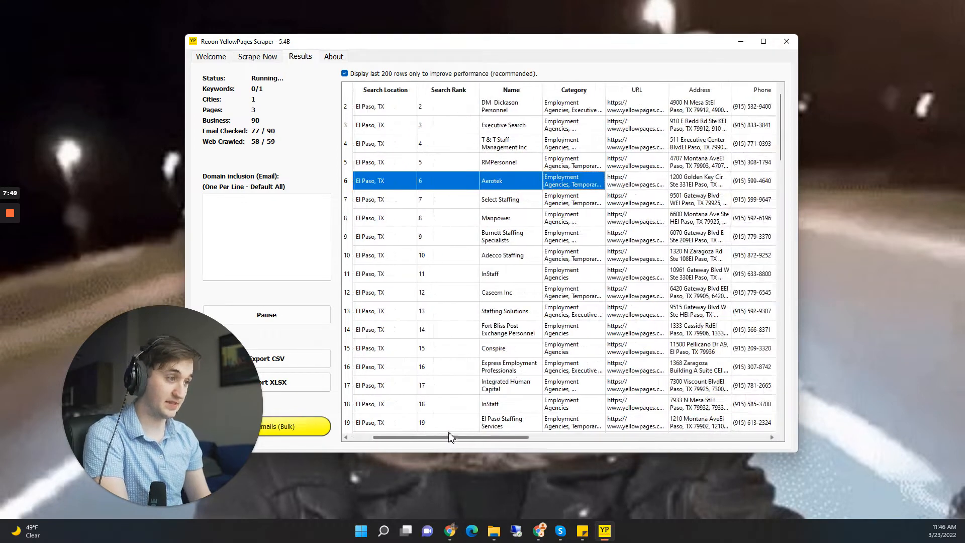
pyautogui.hscroll(3)
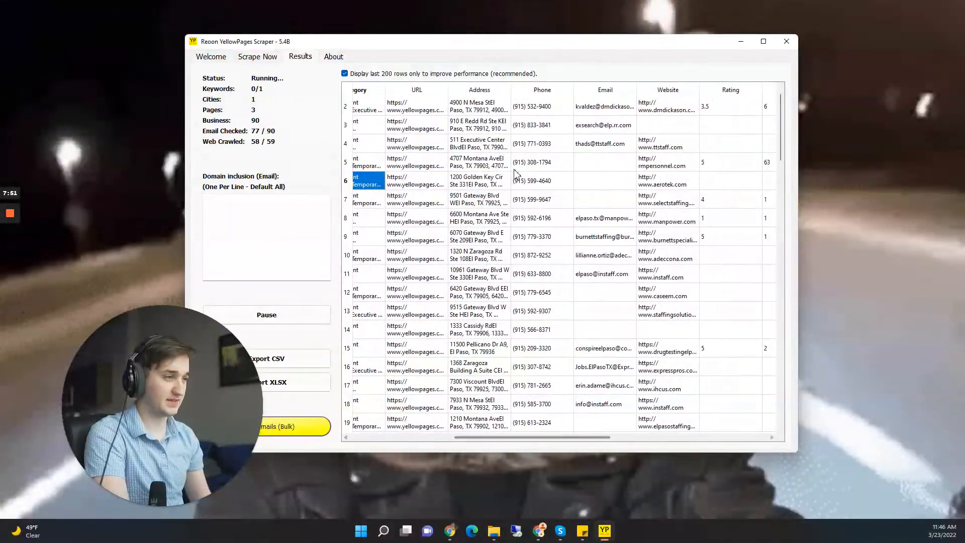
pyautogui.click(532, 180)
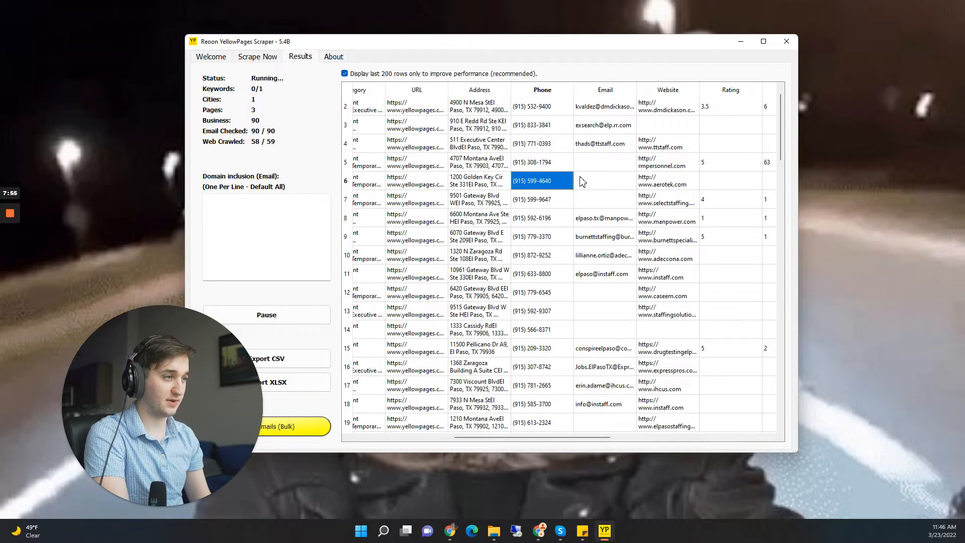
pyautogui.moveTo(493, 529)
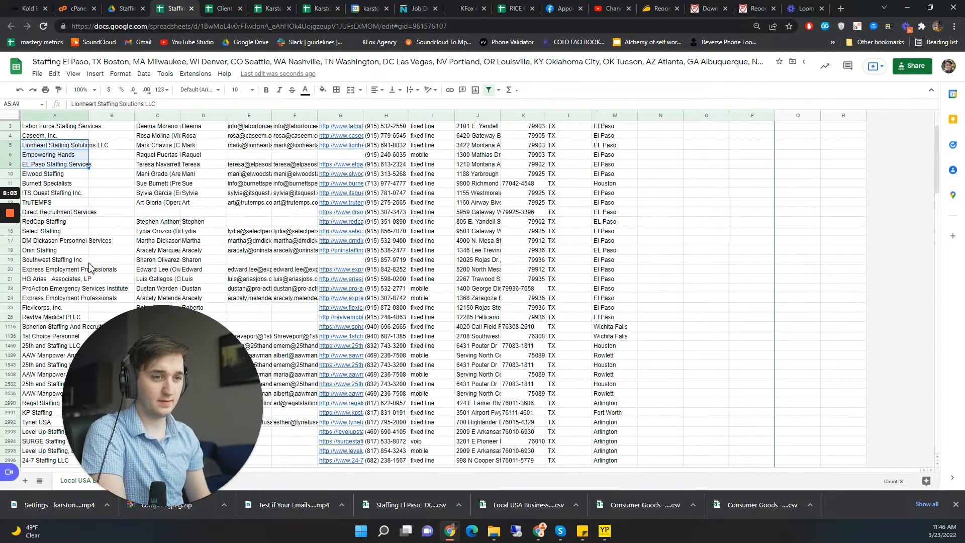
# Search the sheet for 'aero', set the State filter to all states, and select the Aerotek and Manpower rows
pyautogui.scroll(3)
pyautogui.write('a')
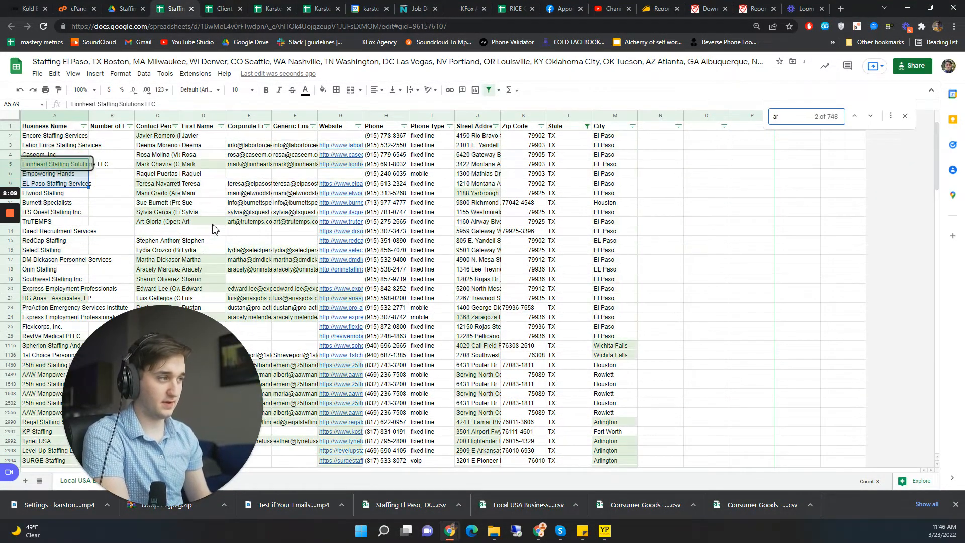
pyautogui.write('r')
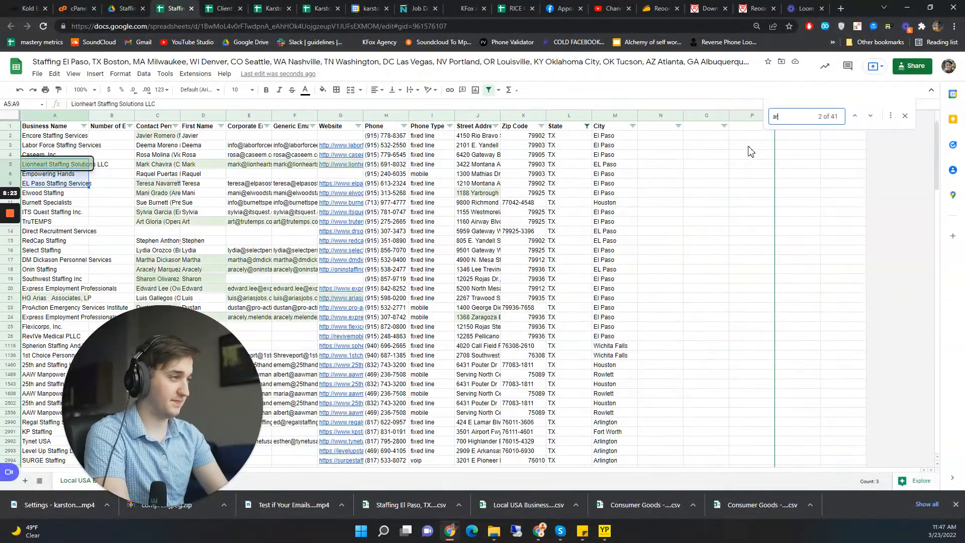
pyautogui.write('ero')
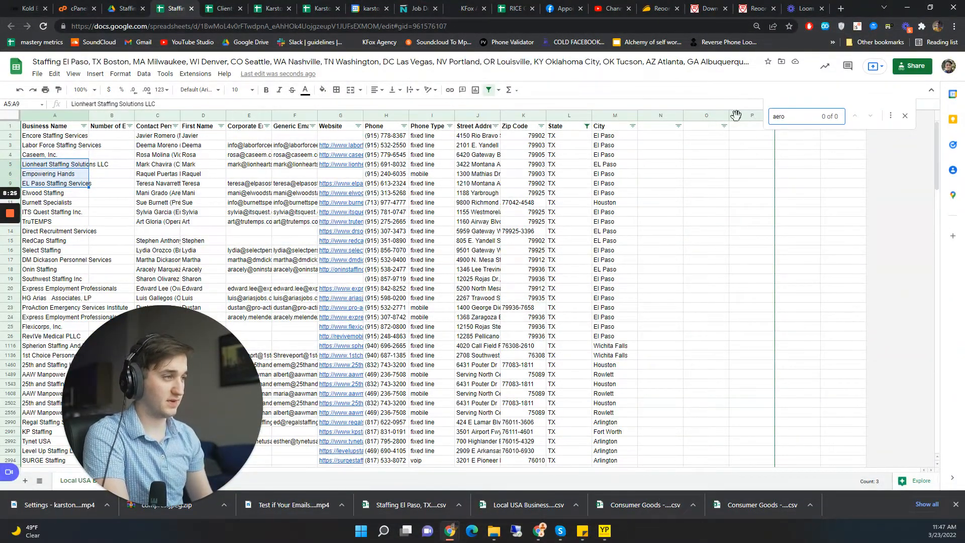
pyautogui.click(585, 126)
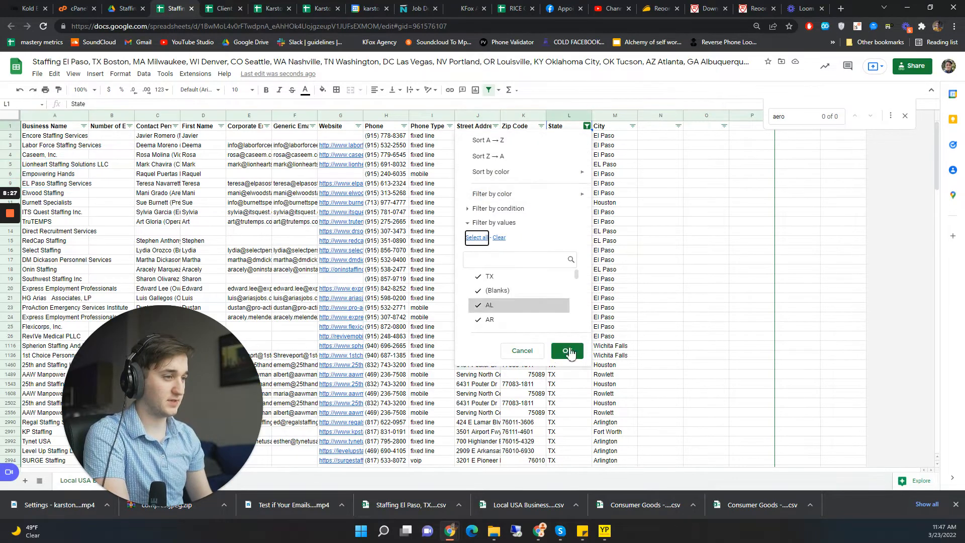
pyautogui.click(566, 351)
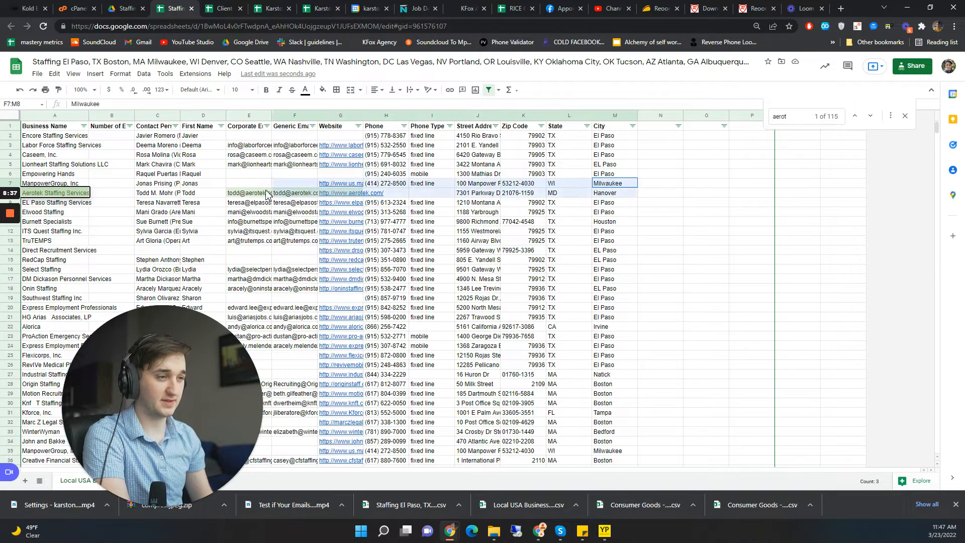
pyautogui.click(55, 183)
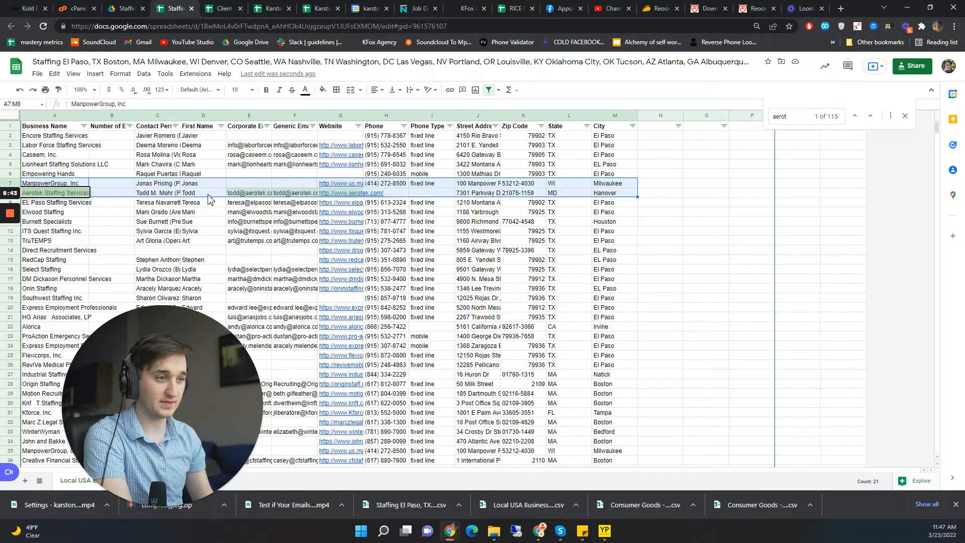
pyautogui.click(386, 193)
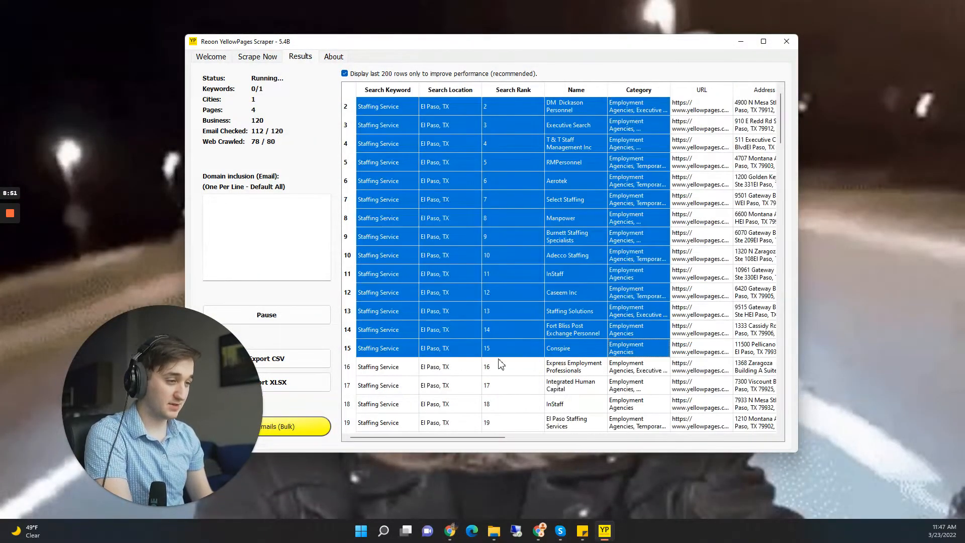
pyautogui.hscroll(3)
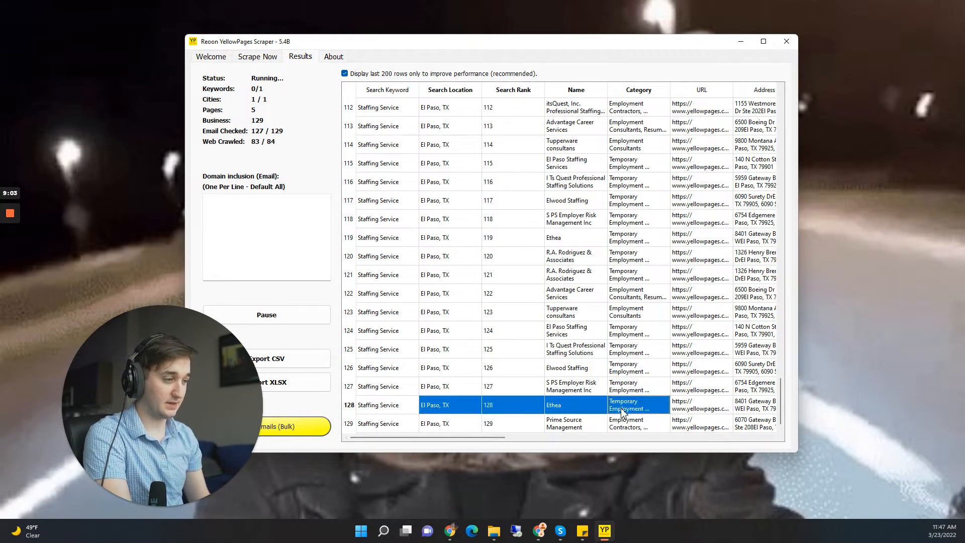
pyautogui.click(575, 386)
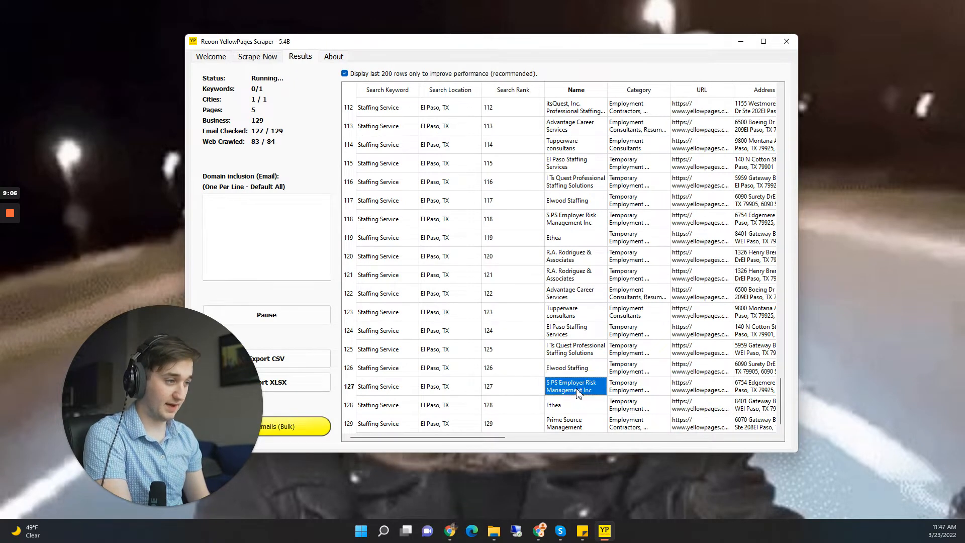
pyautogui.moveTo(586, 318)
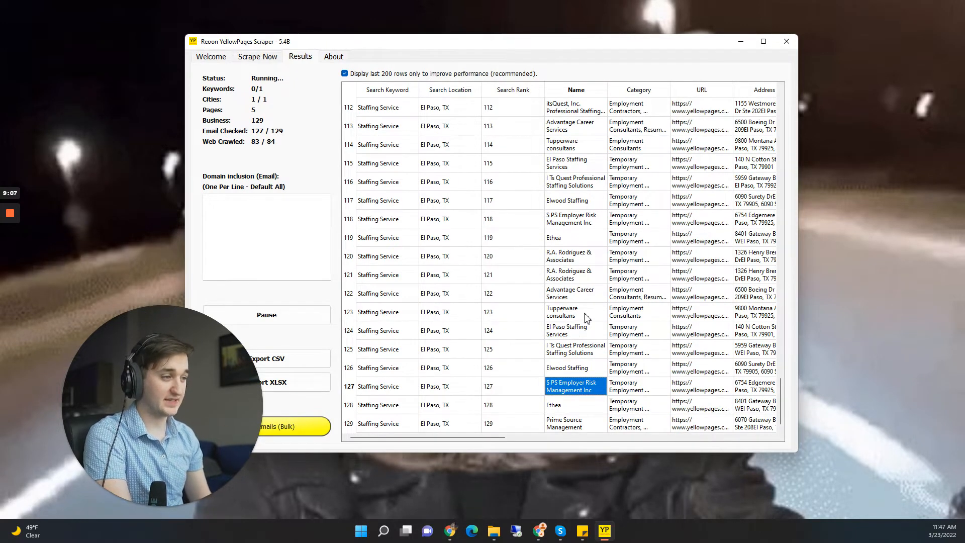
pyautogui.hscroll(3)
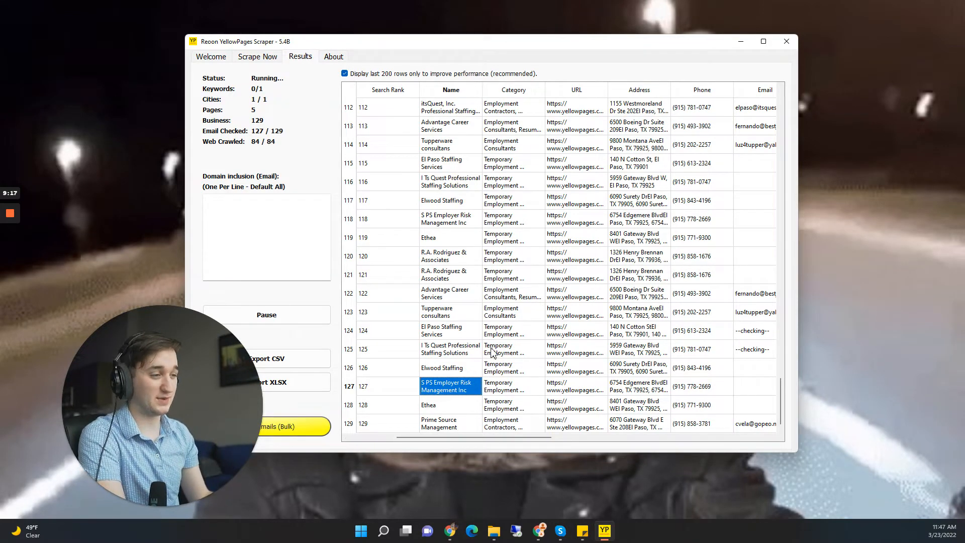
pyautogui.scroll(3)
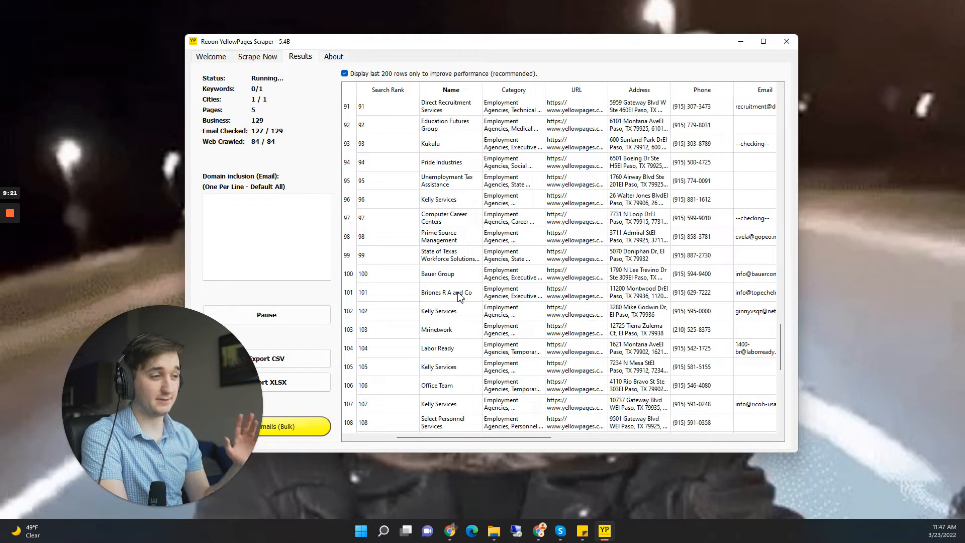
pyautogui.moveTo(426, 281)
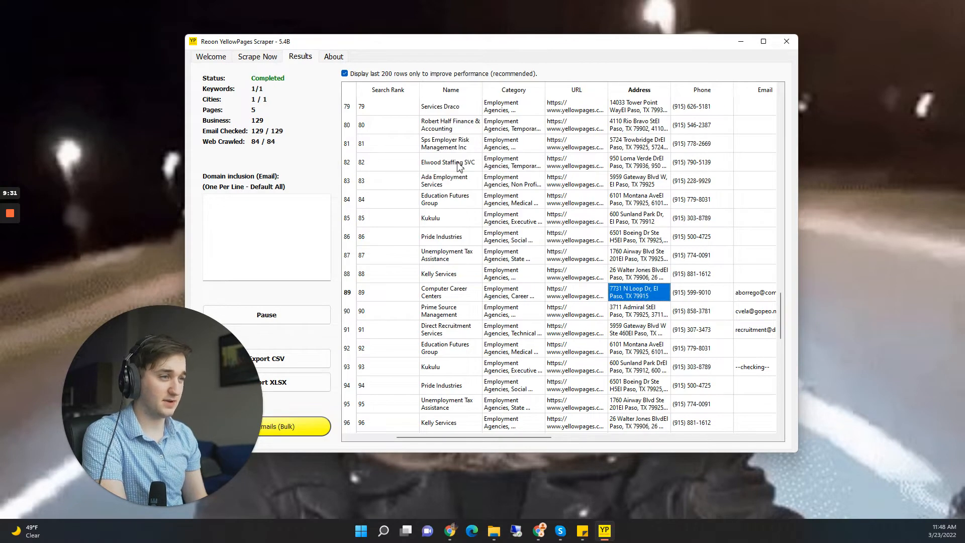
pyautogui.click(448, 144)
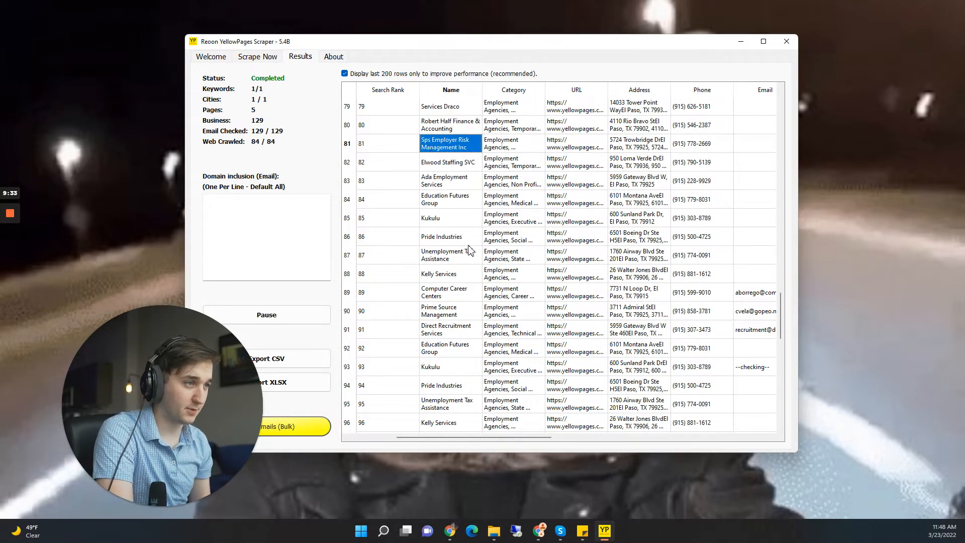
pyautogui.scroll(3)
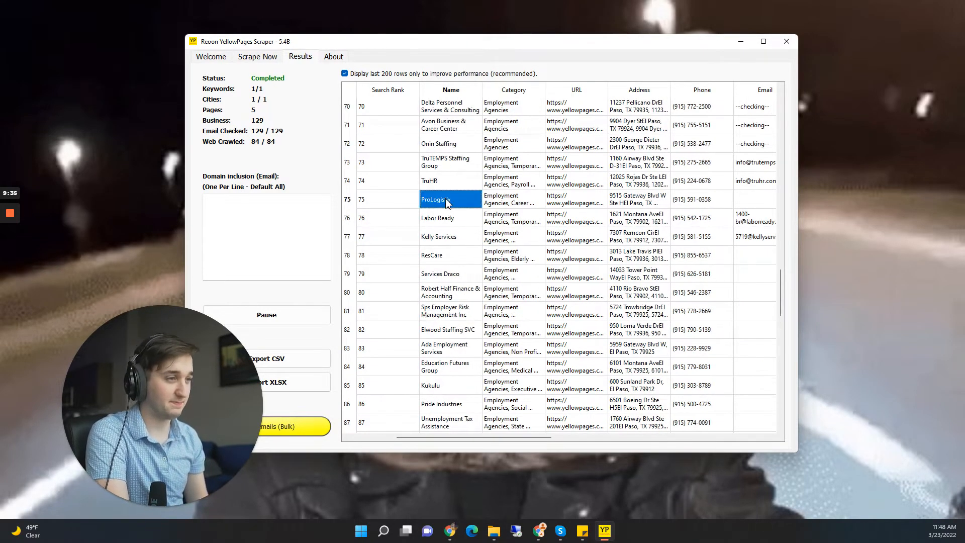
pyautogui.scroll(3)
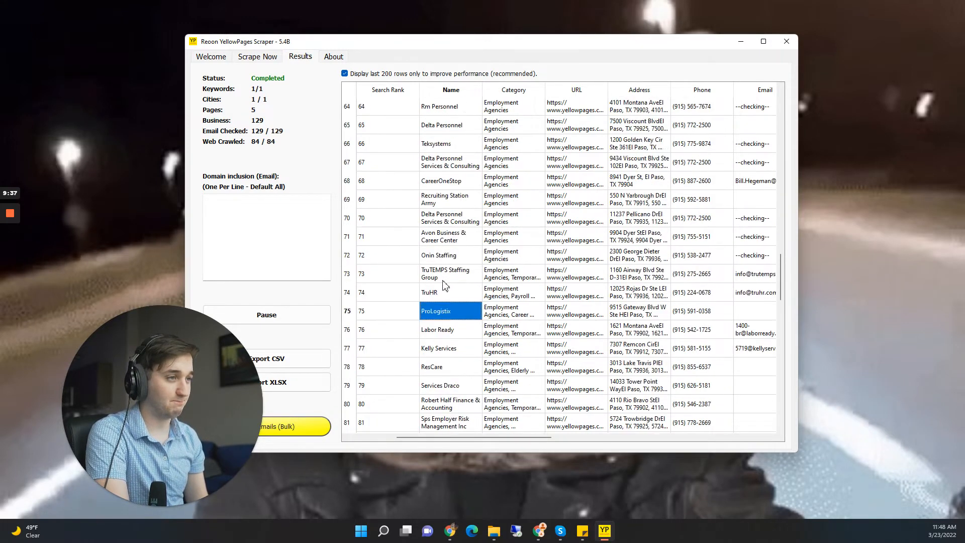
pyautogui.scroll(3)
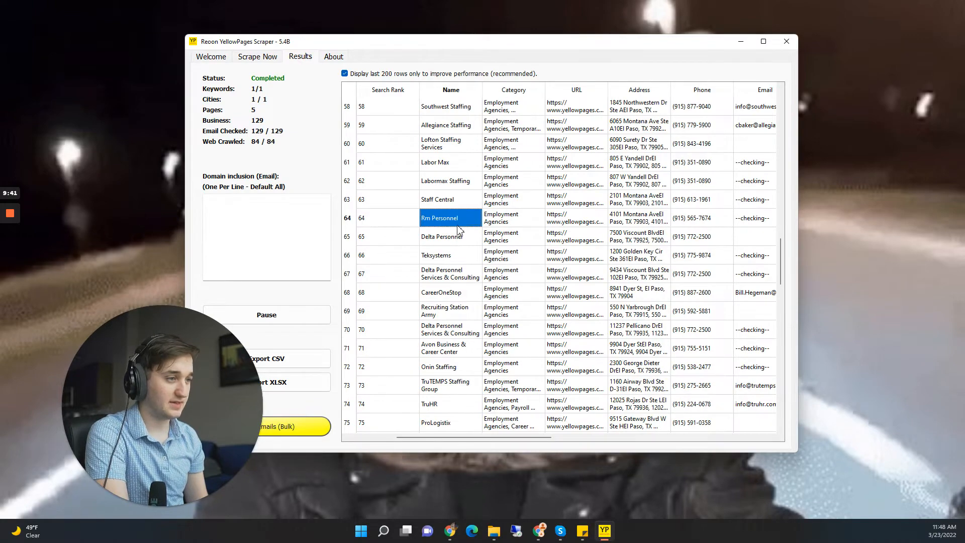
pyautogui.click(700, 385)
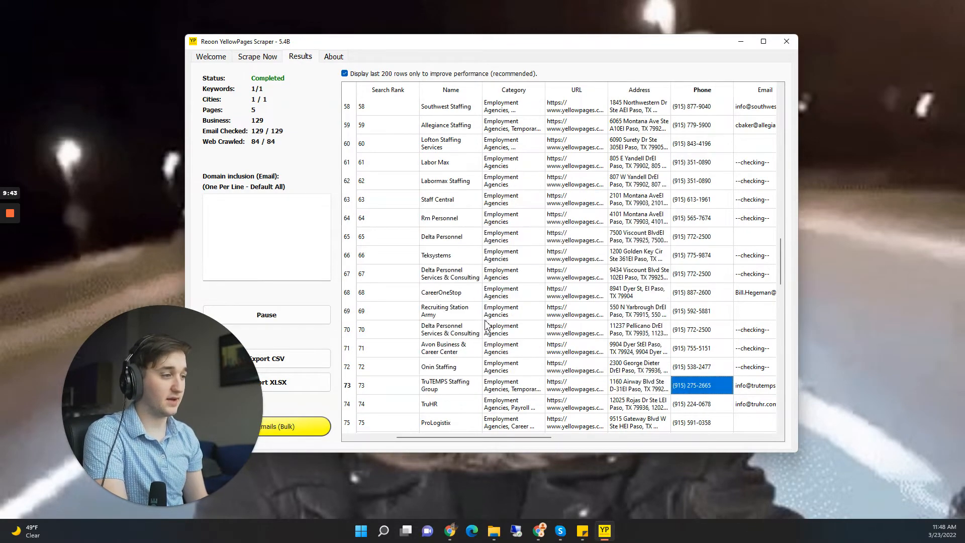
pyautogui.hscroll(3)
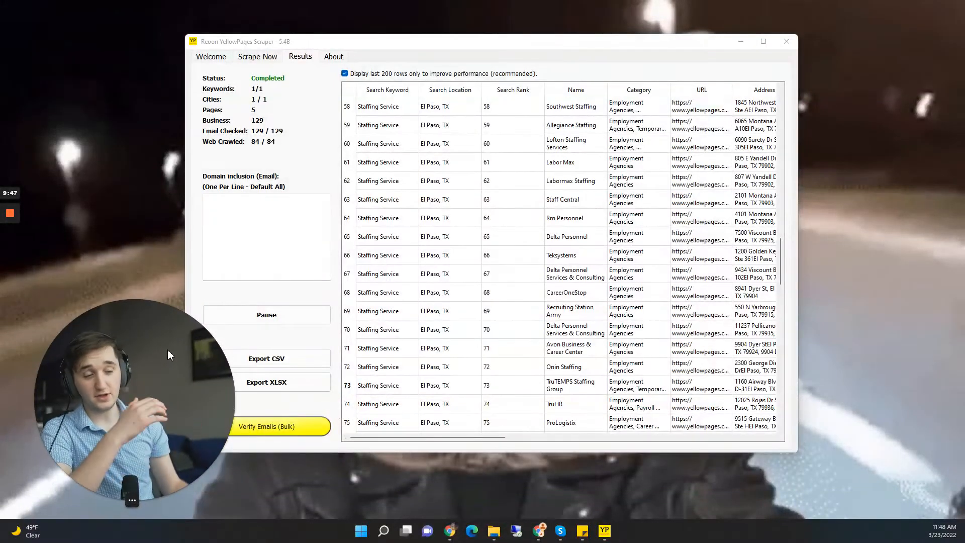
pyautogui.moveTo(187, 321)
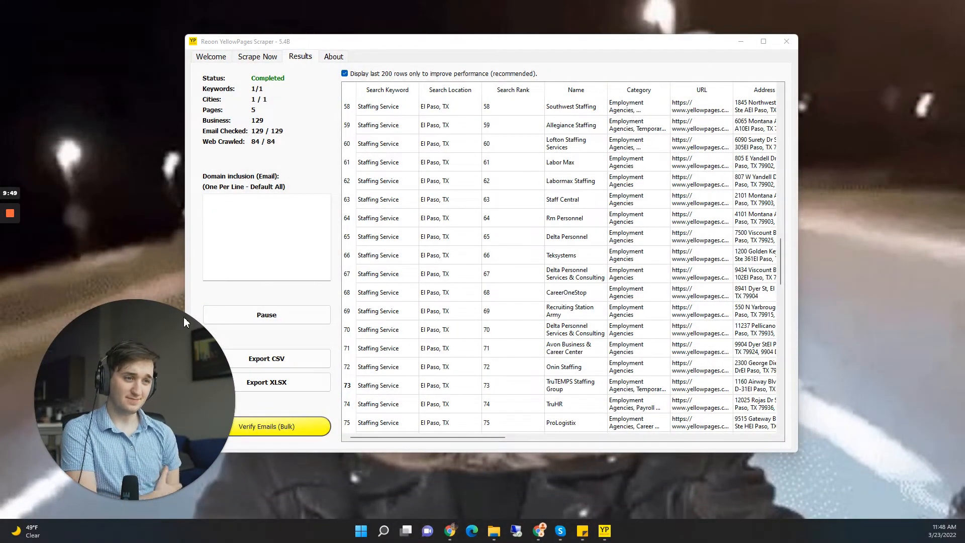